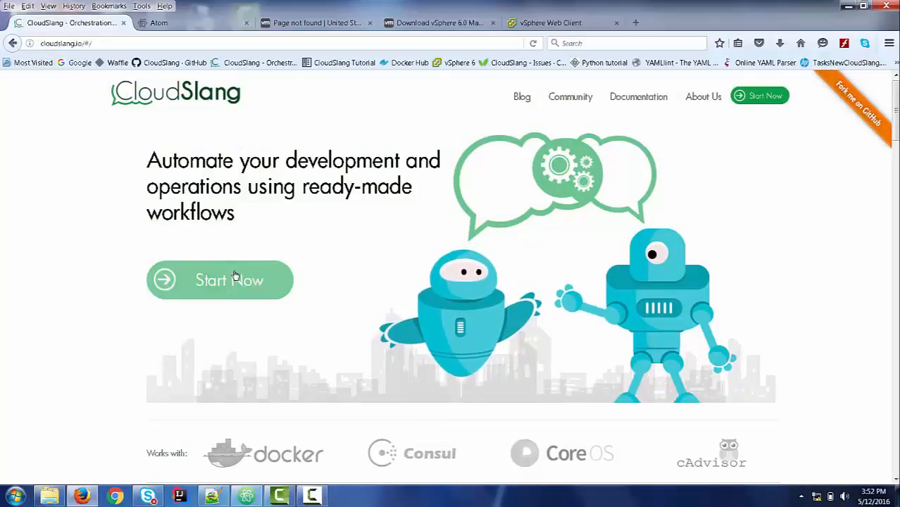
Reach the Get Started page and its Download for Windows/Linux CLI section.
left_click(219, 279)
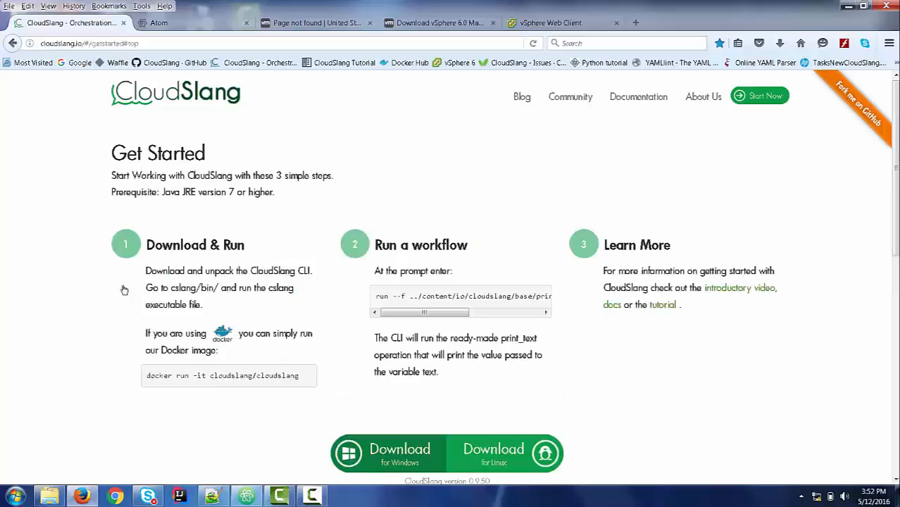
scroll("down", 3)
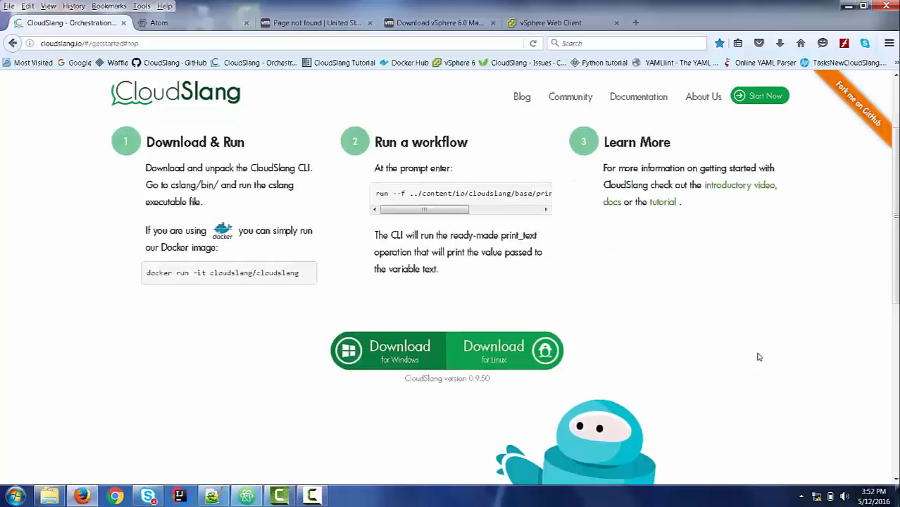
scroll("down", 3)
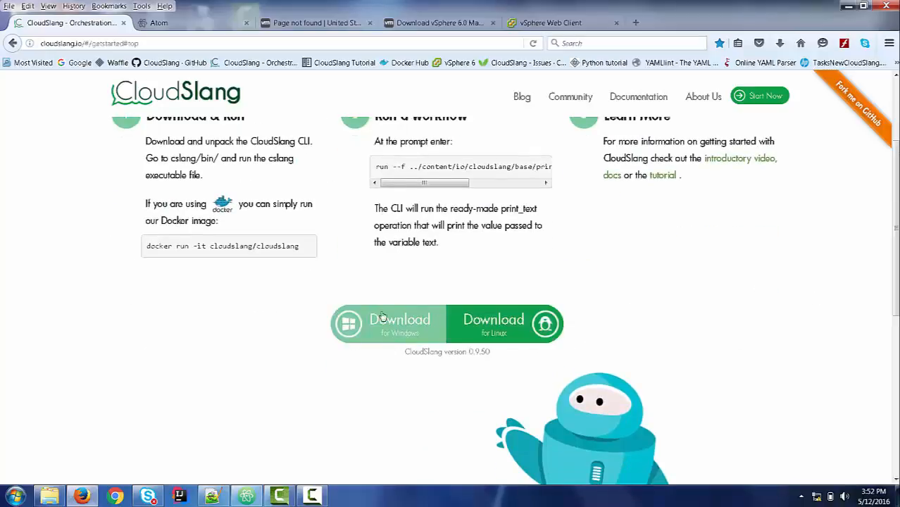
mouse_move(342, 338)
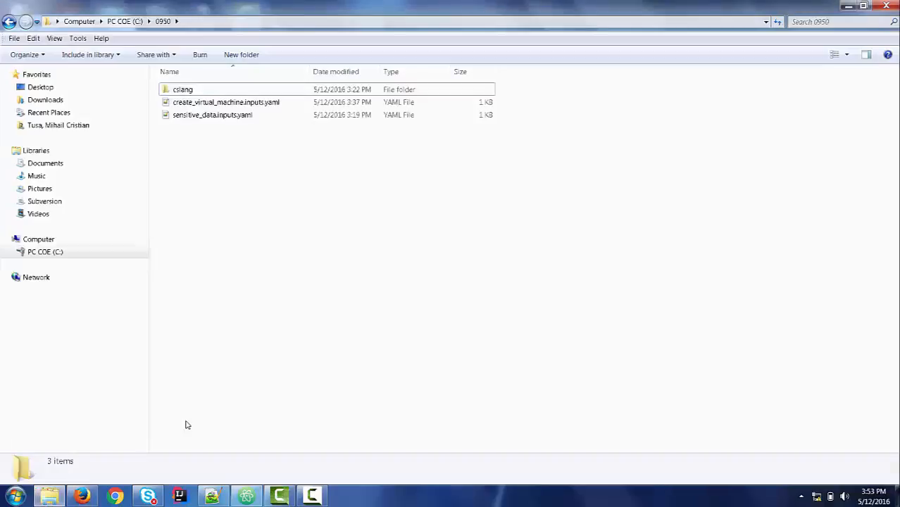
Browse from drive C: into 0950\cslang\content\io.
left_click(124, 21)
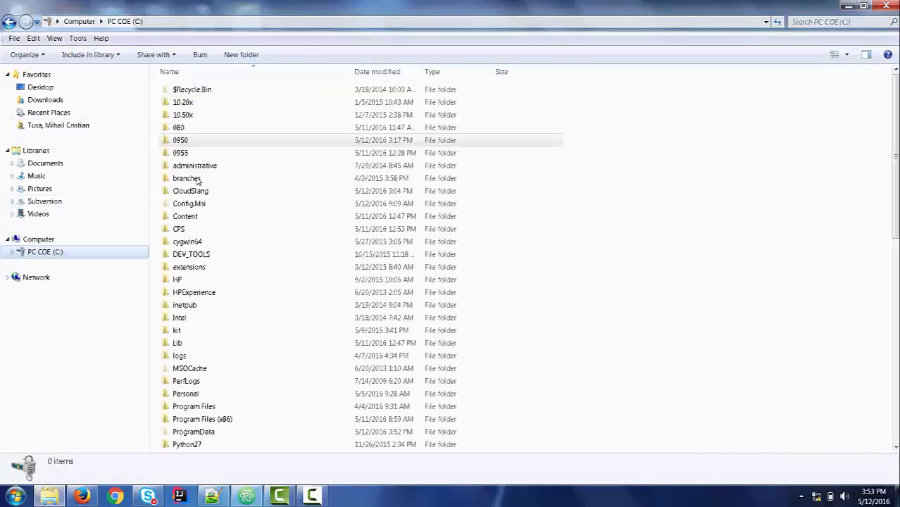
double_click(181, 140)
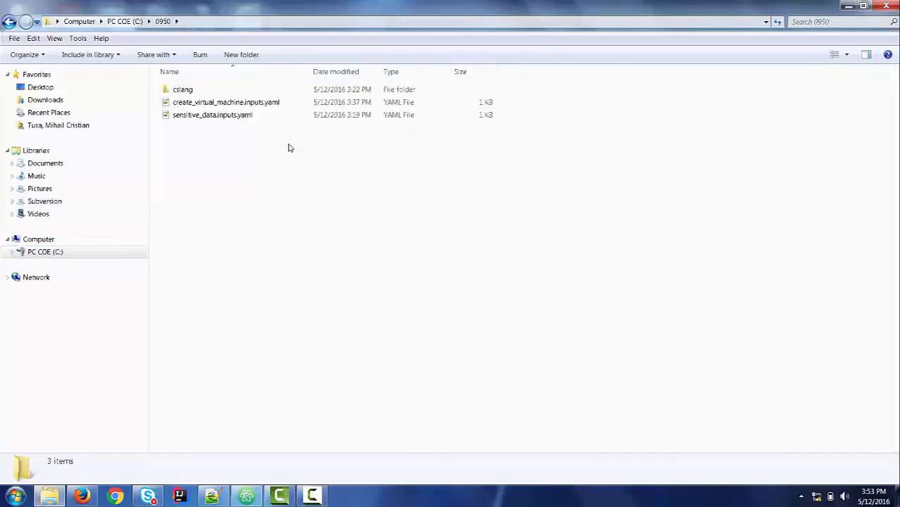
left_click(183, 91)
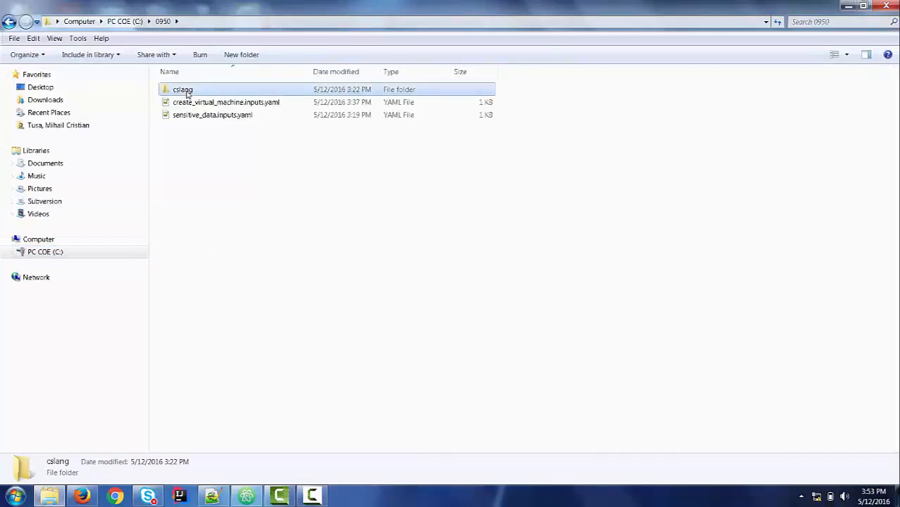
double_click(184, 90)
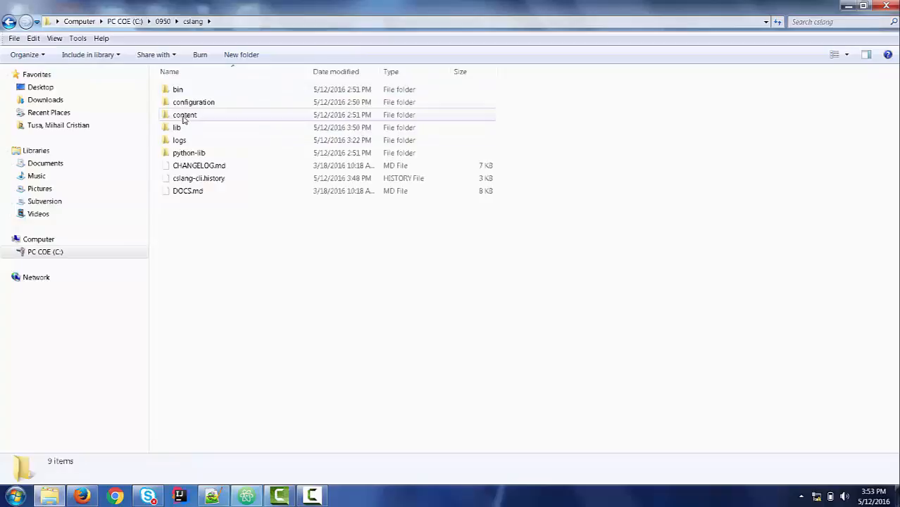
double_click(185, 116)
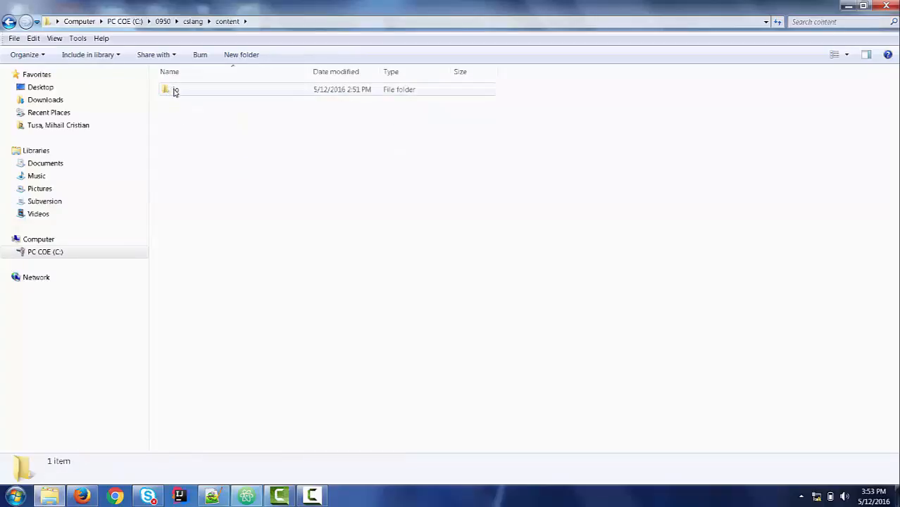
double_click(175, 90)
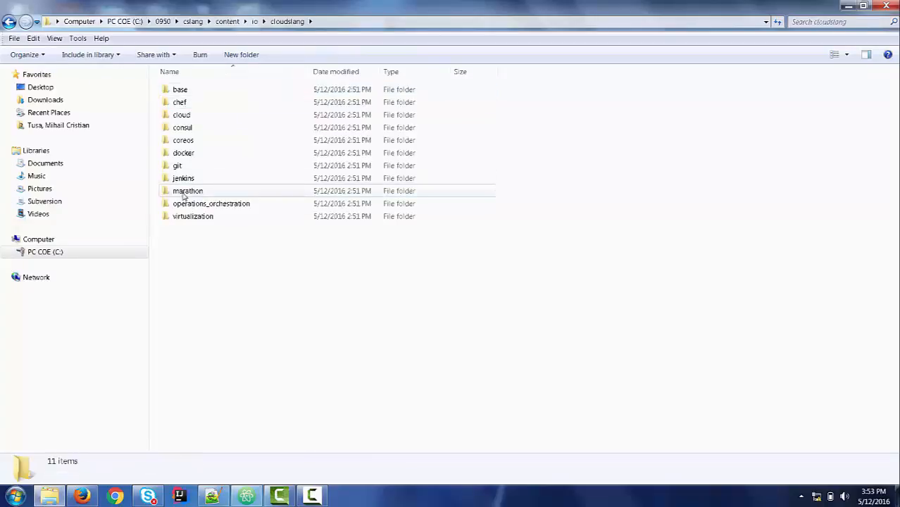
Continue into virtualization\vmware\virtual_machines and select create_virtual_machine.sl.
double_click(192, 217)
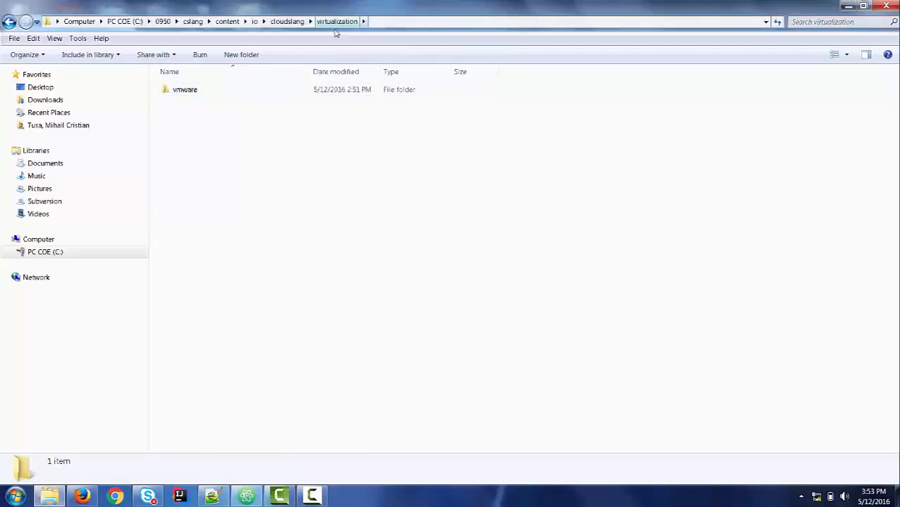
left_click(185, 90)
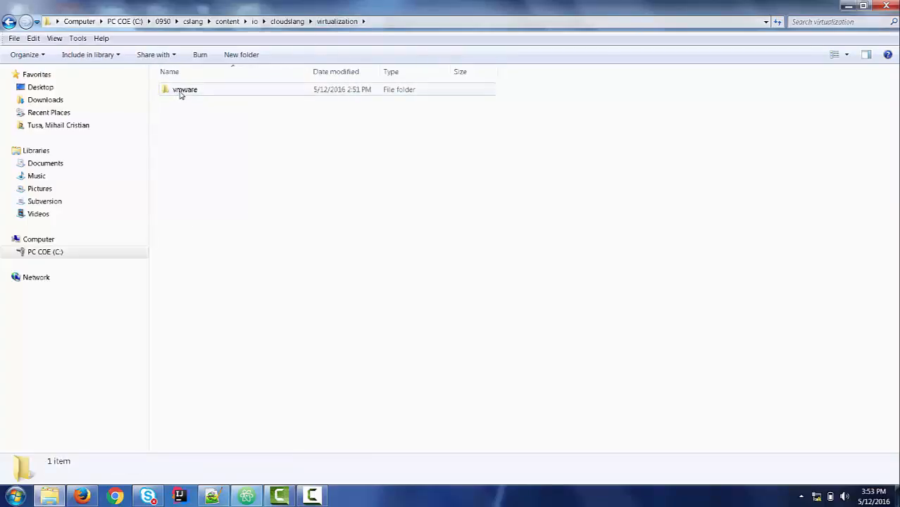
double_click(186, 89)
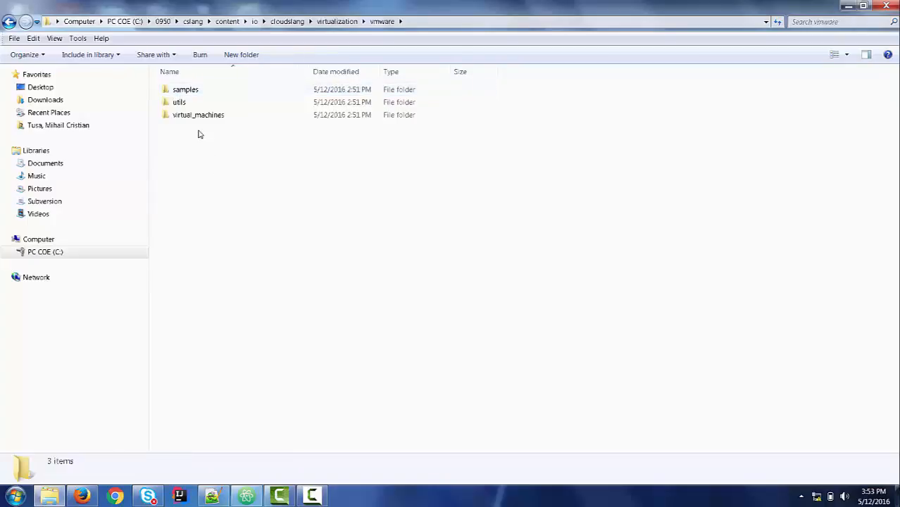
double_click(197, 116)
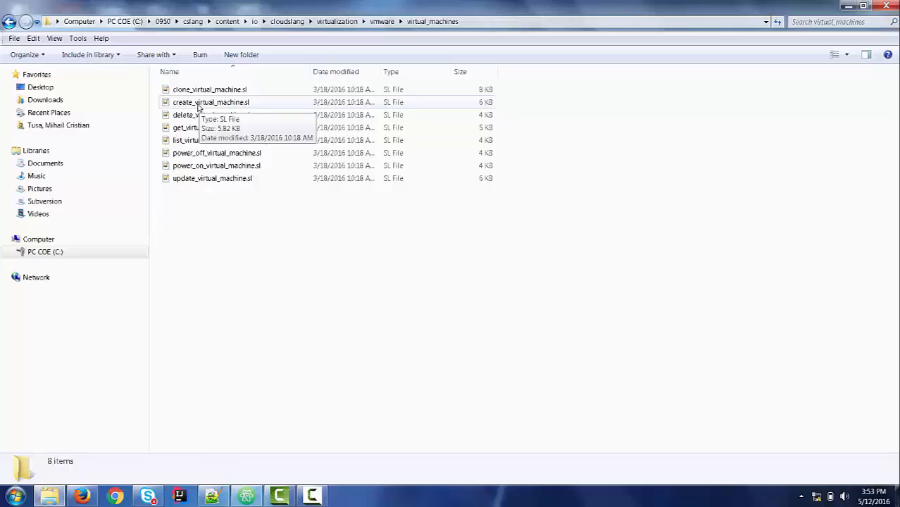
left_click(212, 101)
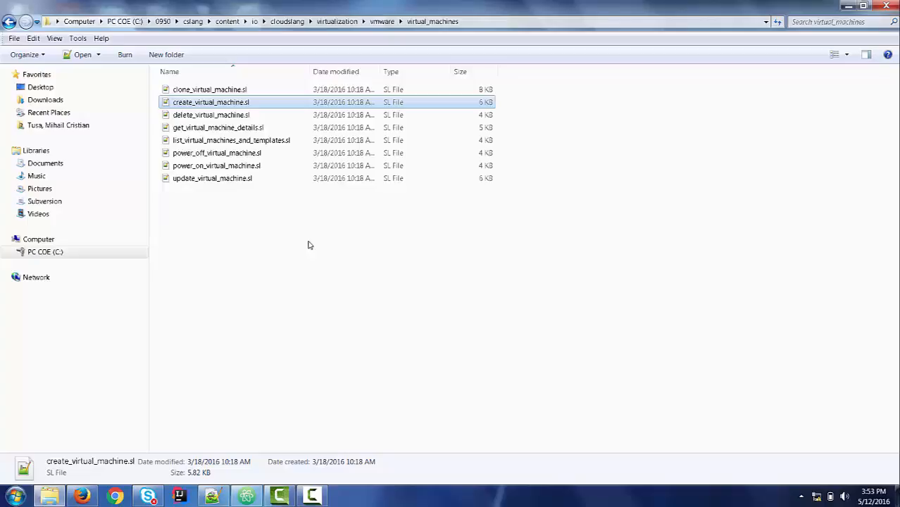
mouse_move(214, 97)
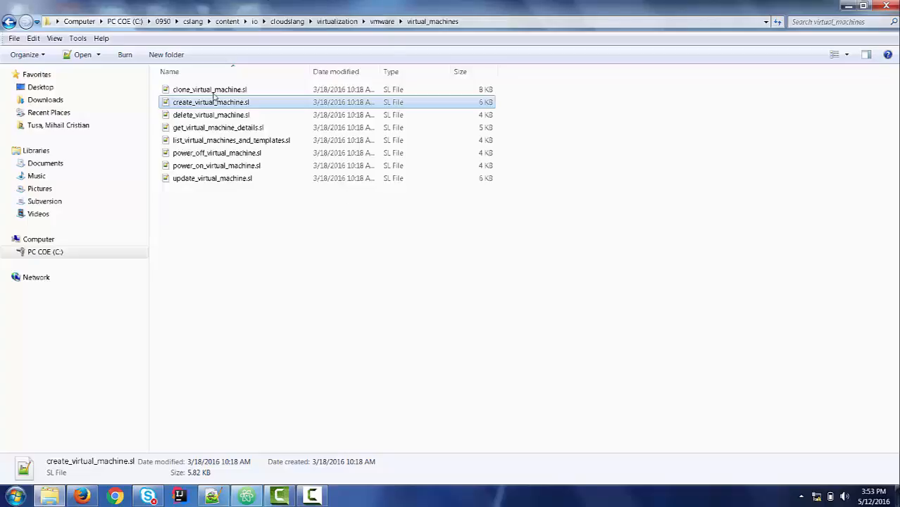
mouse_move(280, 279)
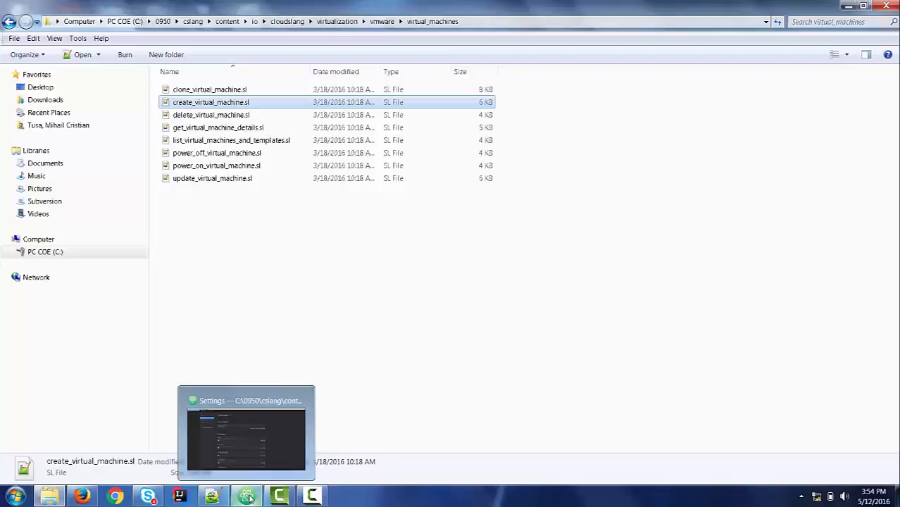
Bring Atom's Settings window to the front showing the language-cloudslang package.
left_click(246, 431)
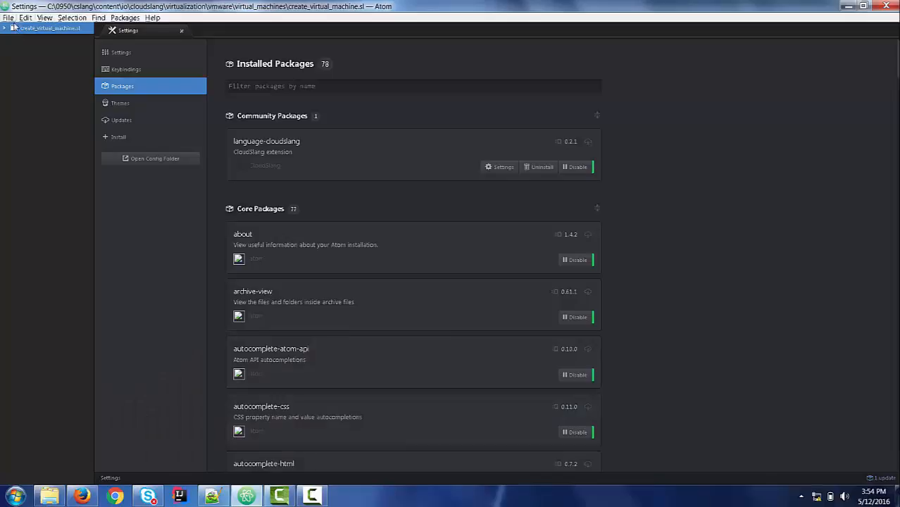
mouse_move(69, 184)
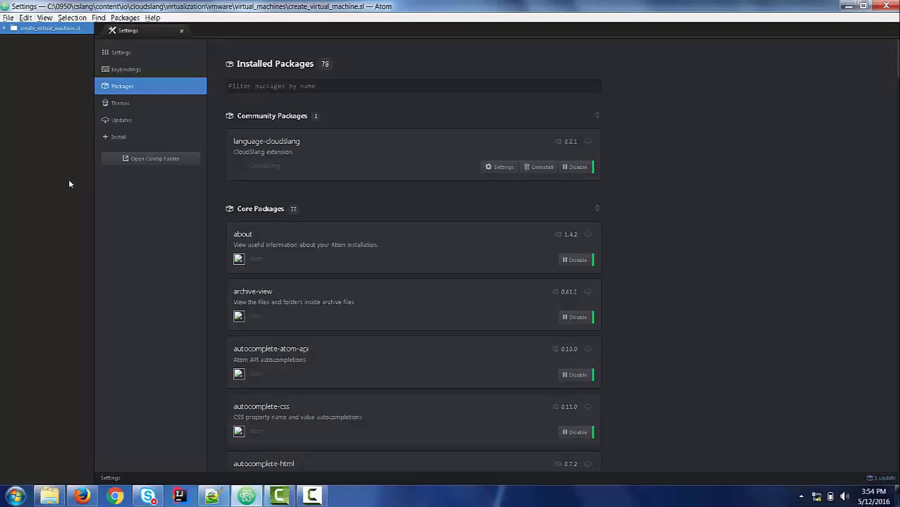
mouse_move(618, 204)
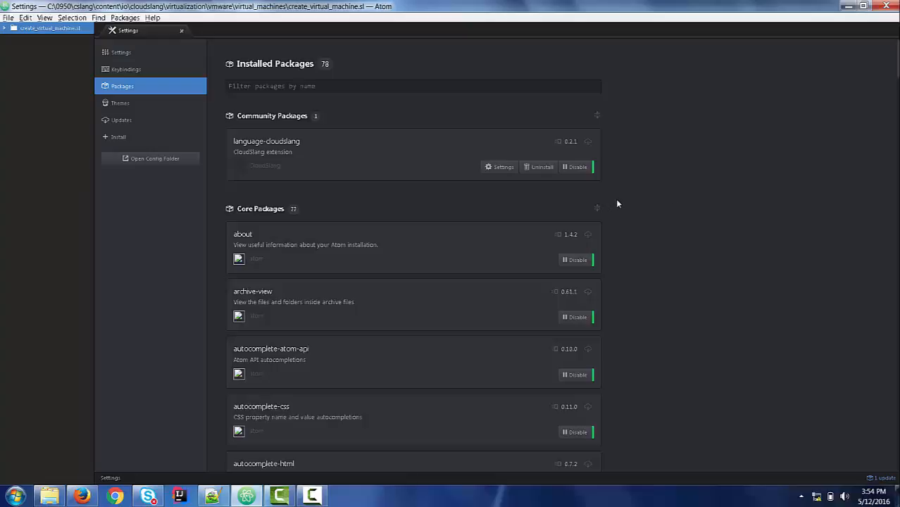
mouse_move(290, 160)
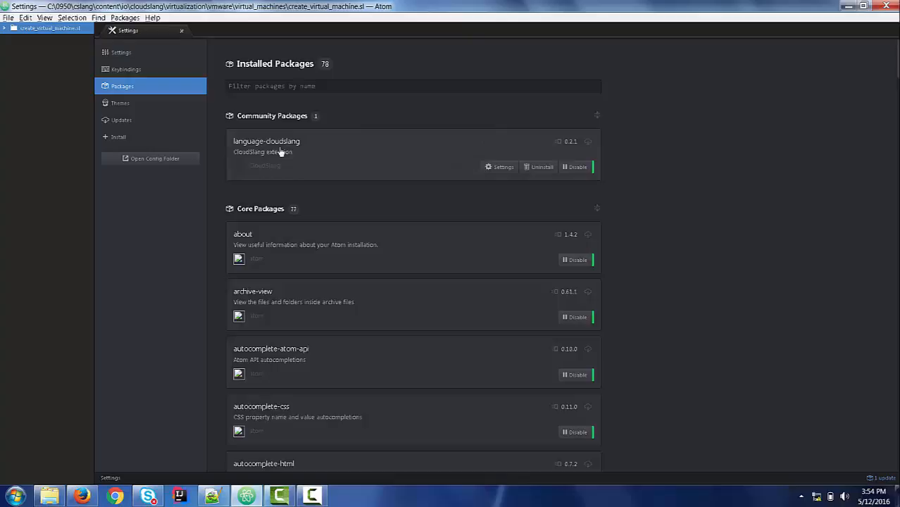
mouse_move(279, 169)
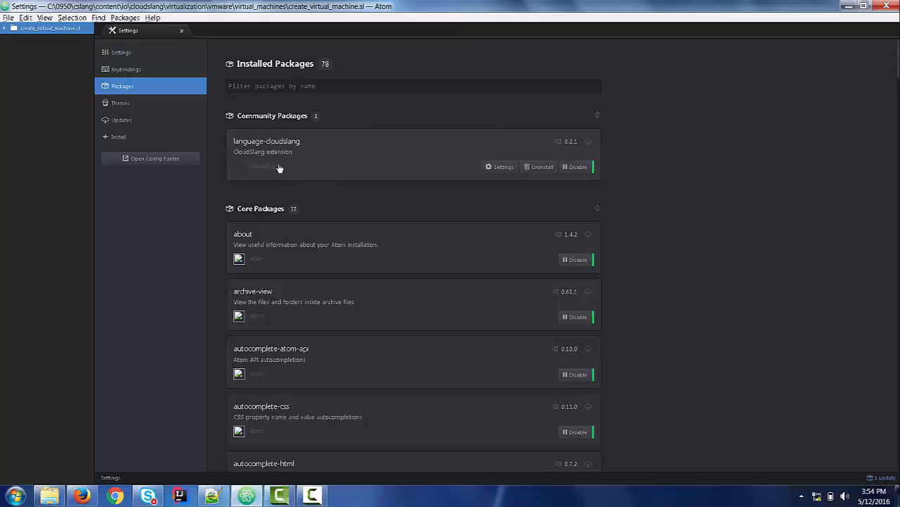
mouse_move(331, 176)
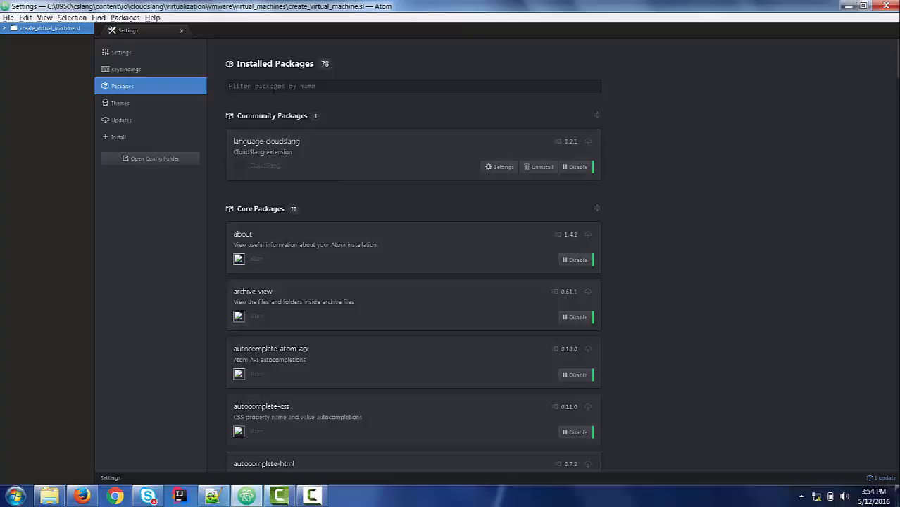
Open create_virtual_machine.sl from the cloudslang vmware virtual_machines folder via File > Open.
left_click(8, 17)
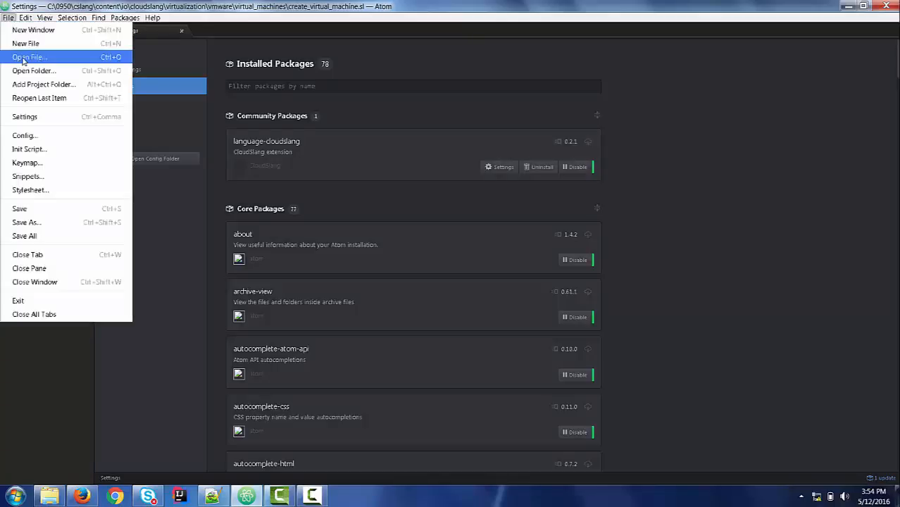
left_click(28, 56)
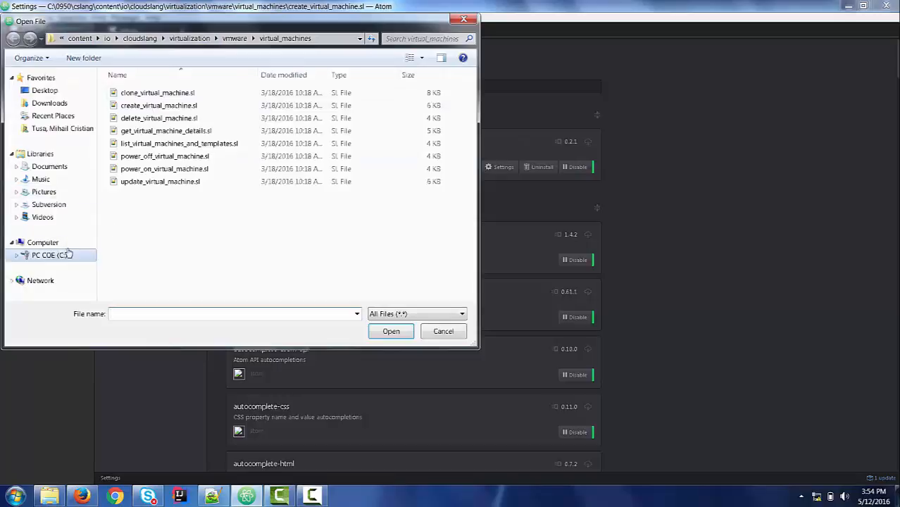
left_click(51, 255)
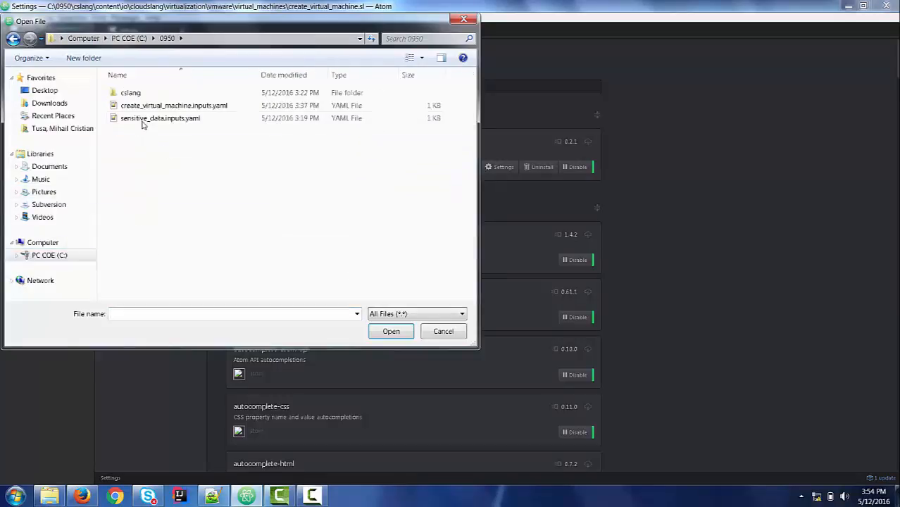
double_click(129, 93)
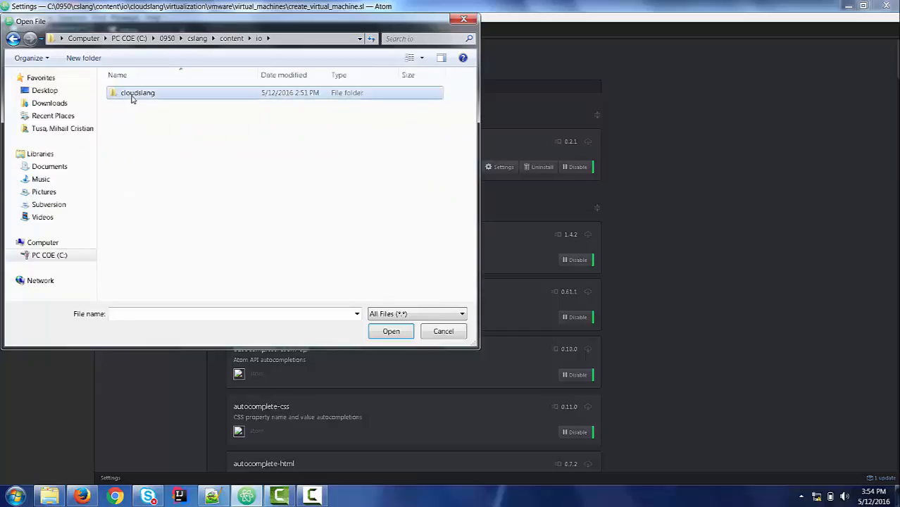
double_click(138, 93)
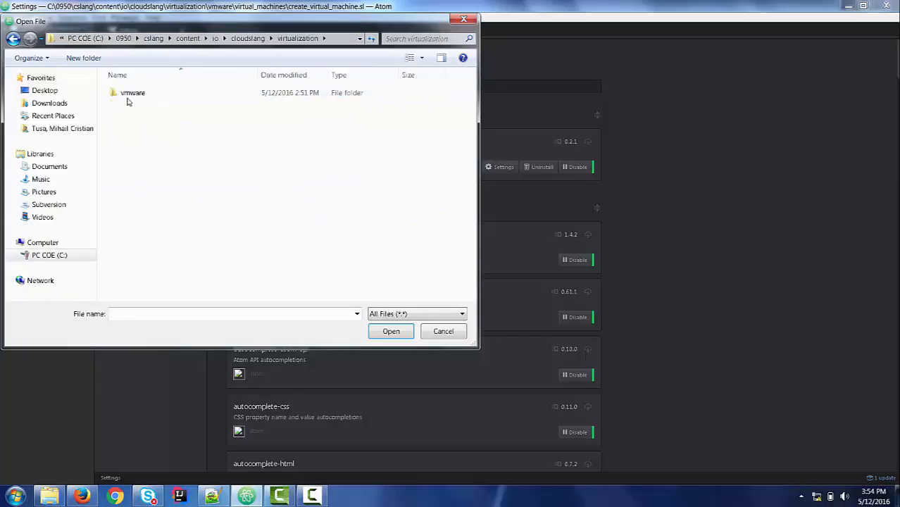
double_click(133, 93)
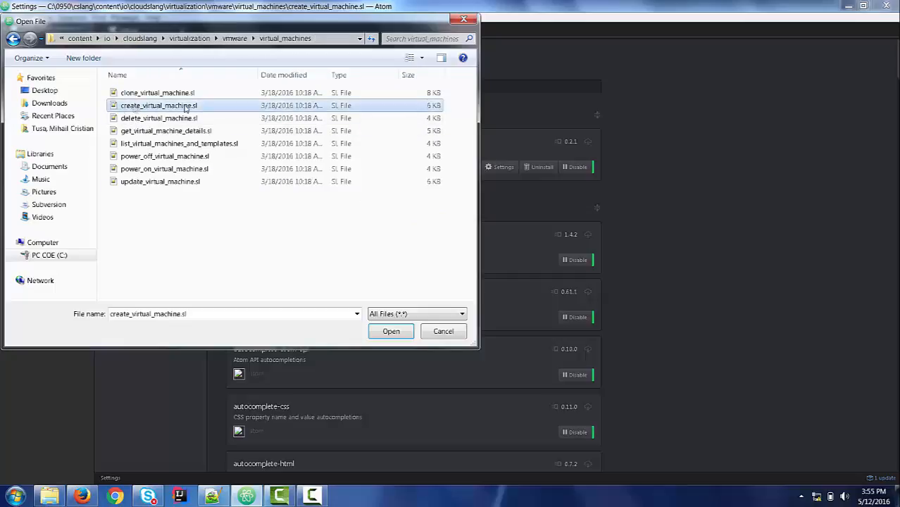
left_click(391, 332)
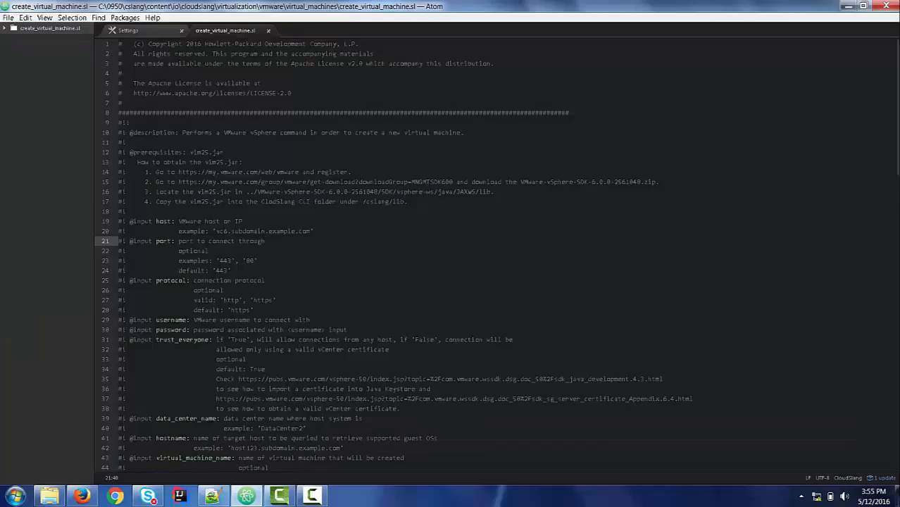
left_click(265, 241)
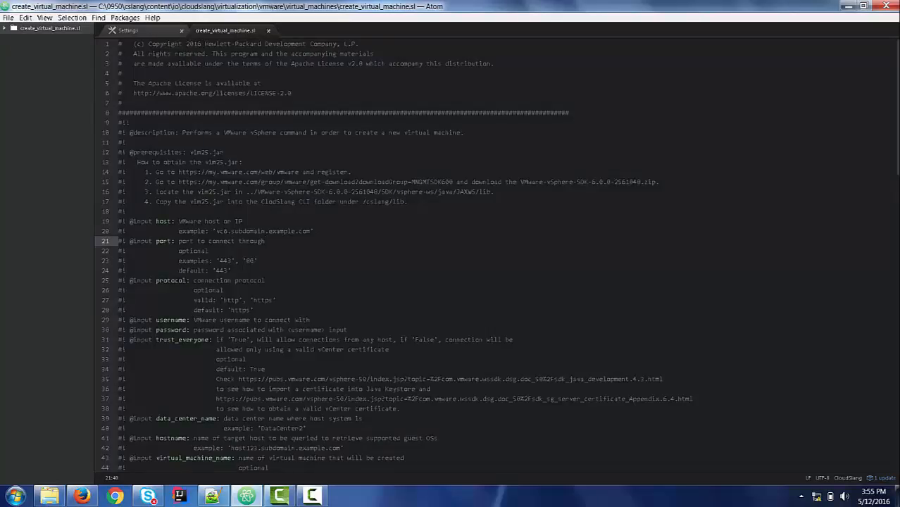
double_click(197, 132)
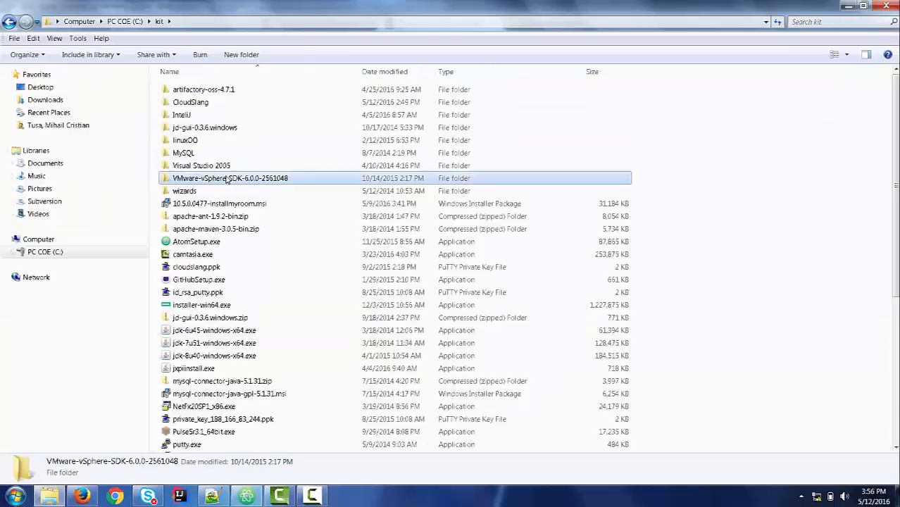
mouse_move(230, 178)
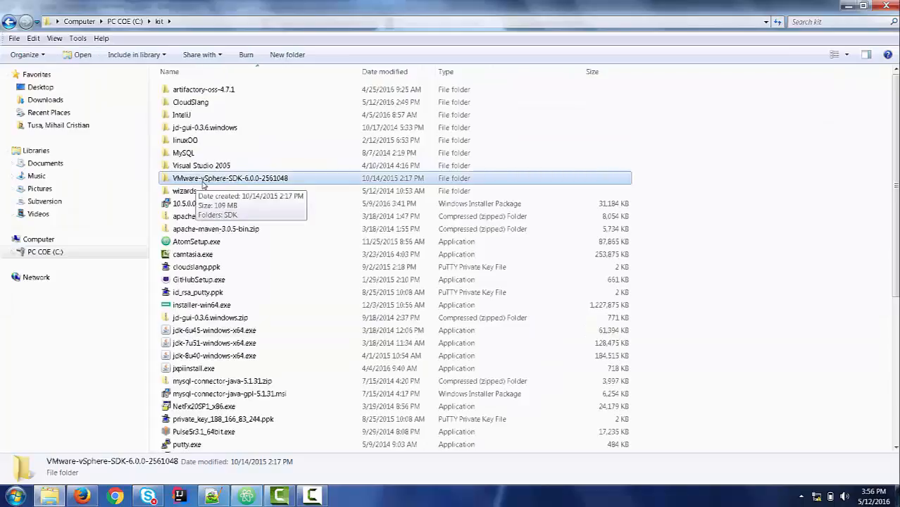
Browse into the vSphere SDK's vsphere-ws JAXWS lib folder and copy vim25.jar.
double_click(230, 177)
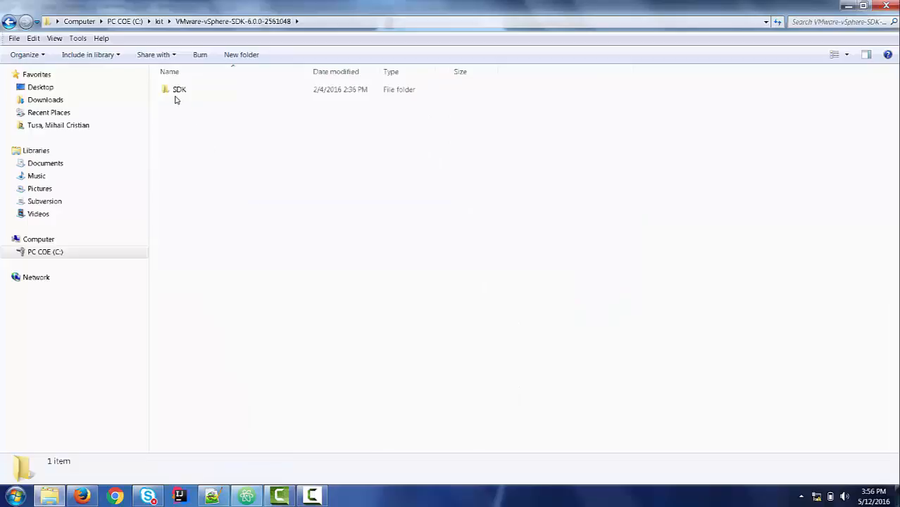
left_click(181, 90)
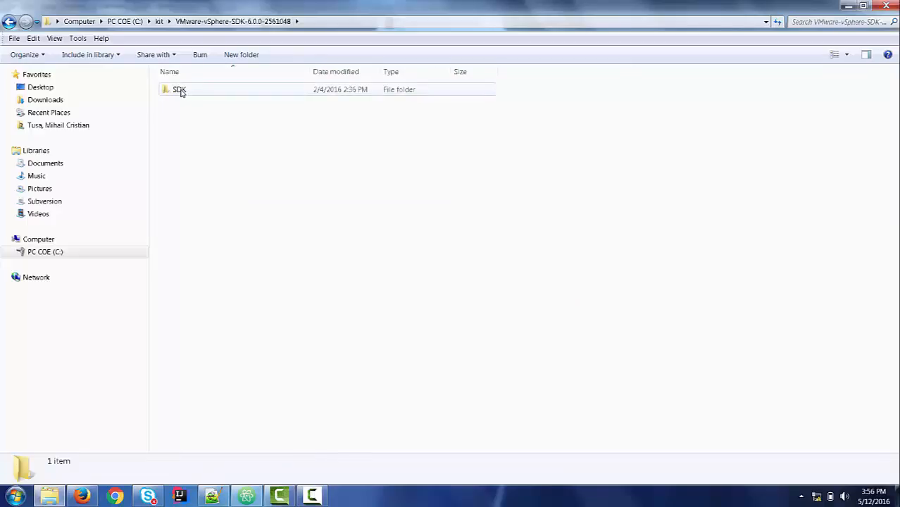
double_click(180, 90)
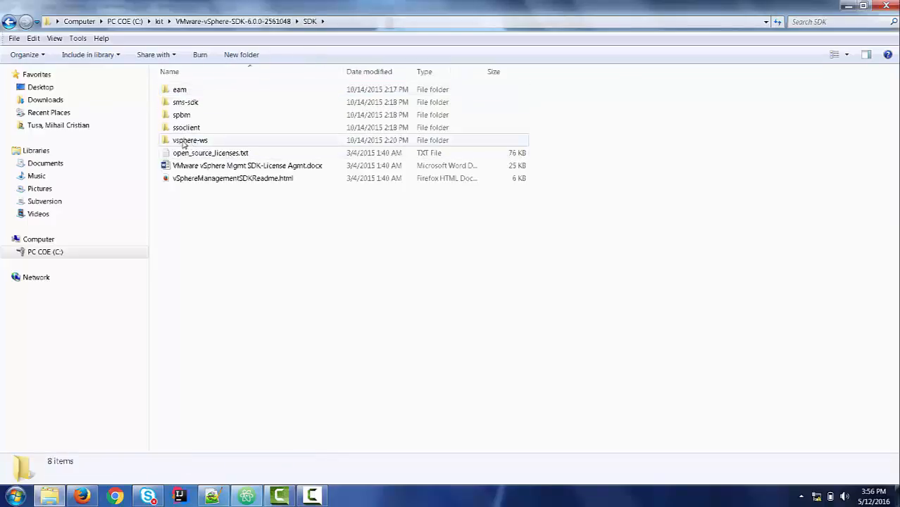
double_click(189, 139)
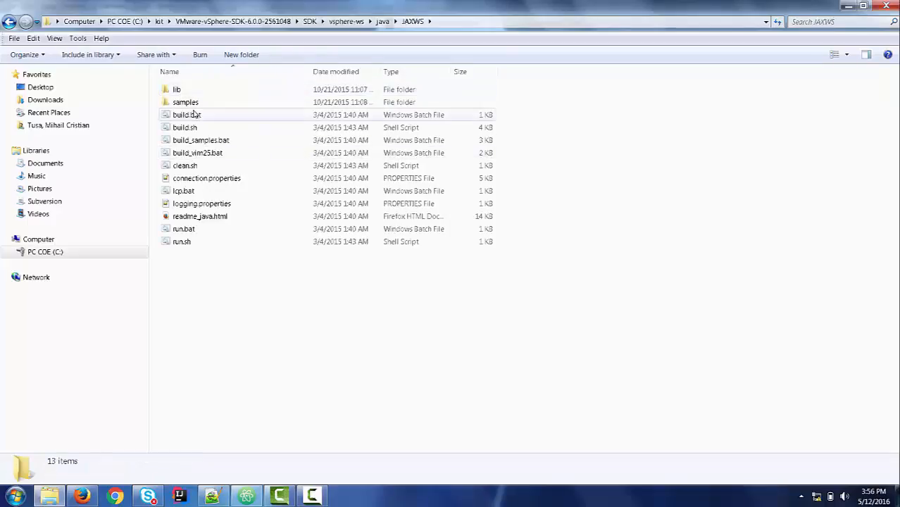
mouse_move(176, 91)
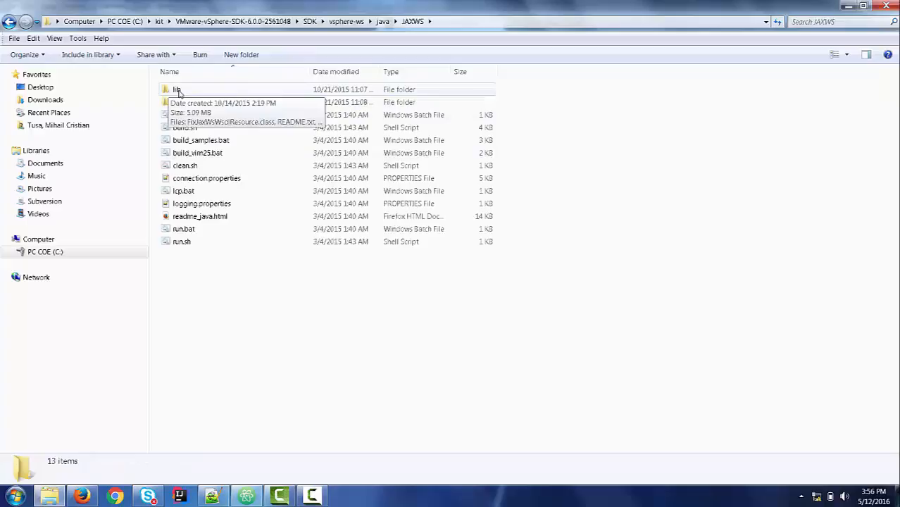
double_click(174, 90)
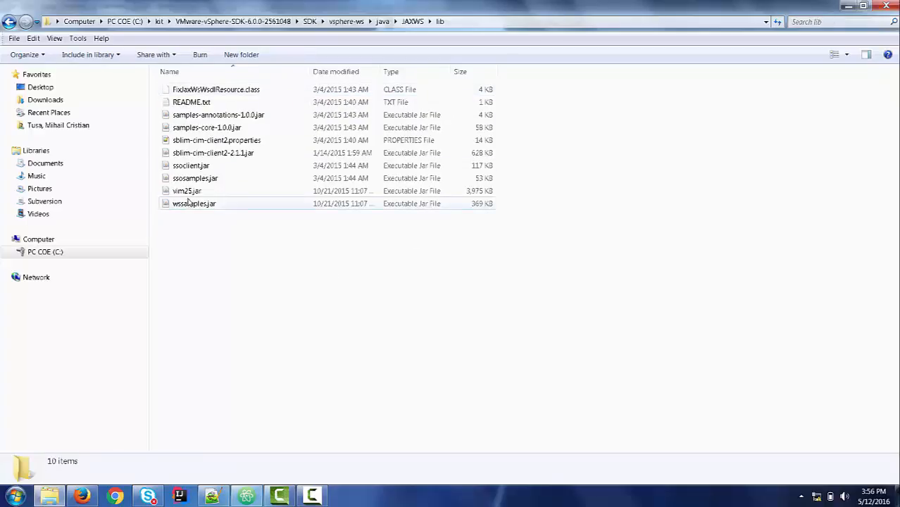
left_click(186, 192)
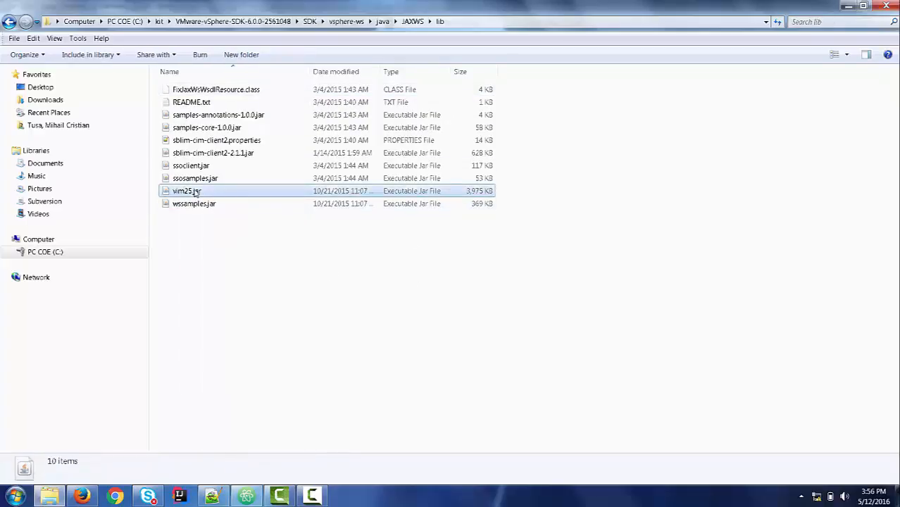
right_click(186, 192)
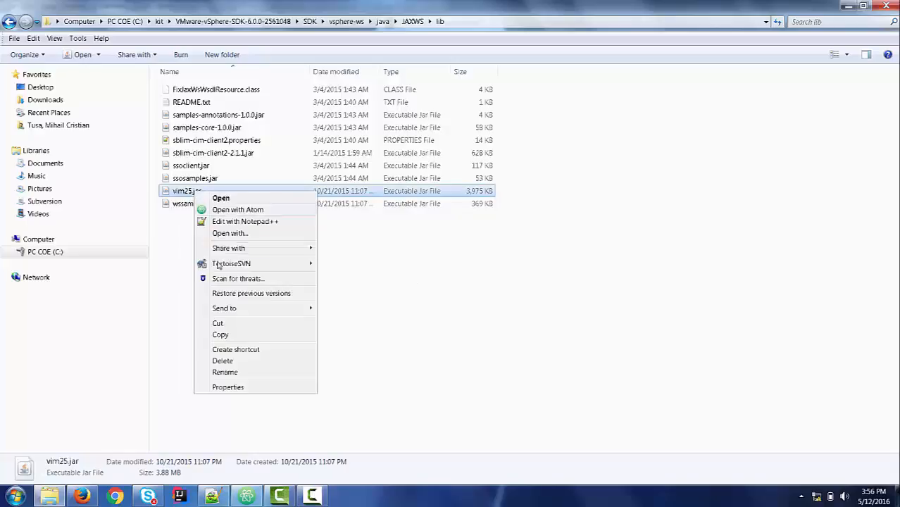
left_click(31, 268)
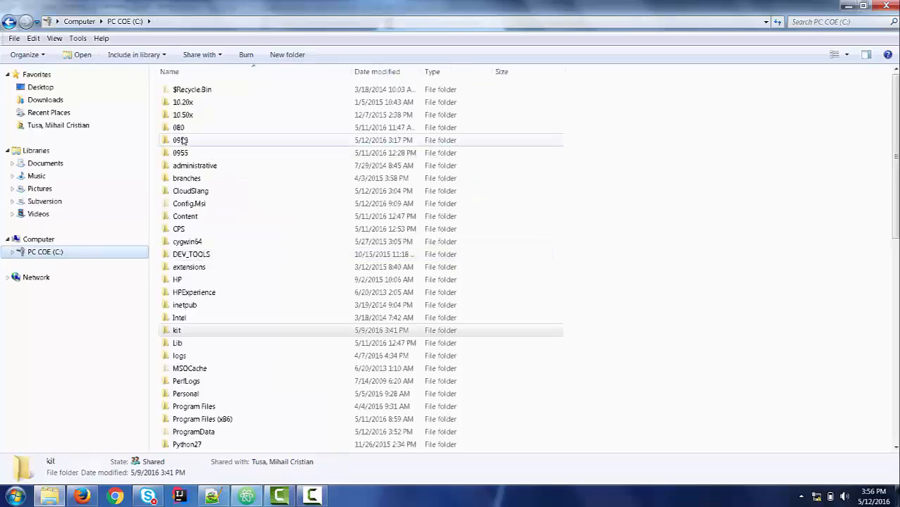
Go to C:\0950\cslang\lib as the paste destination for vim25.jar.
double_click(180, 140)
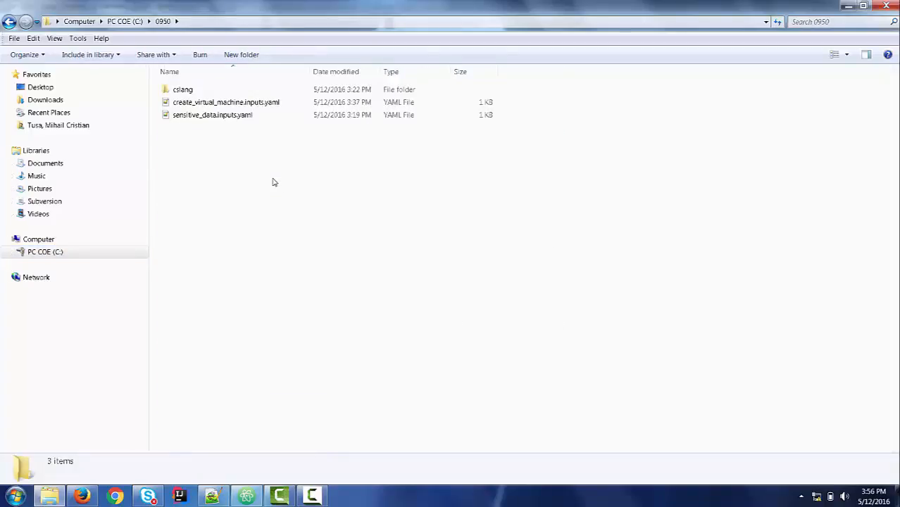
left_click(183, 90)
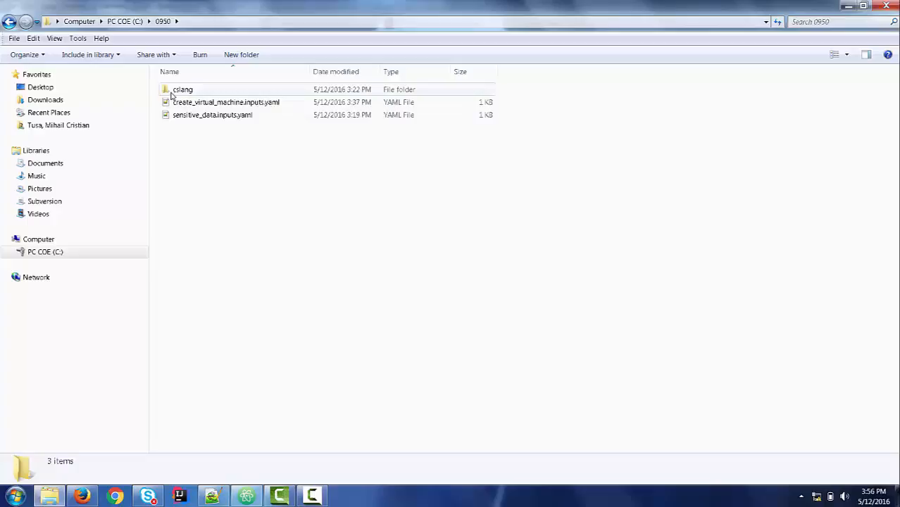
mouse_move(184, 90)
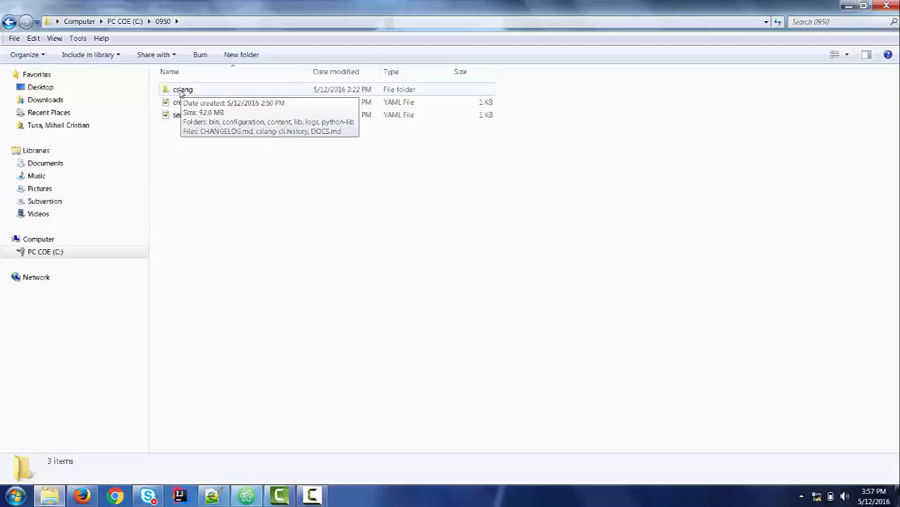
double_click(184, 90)
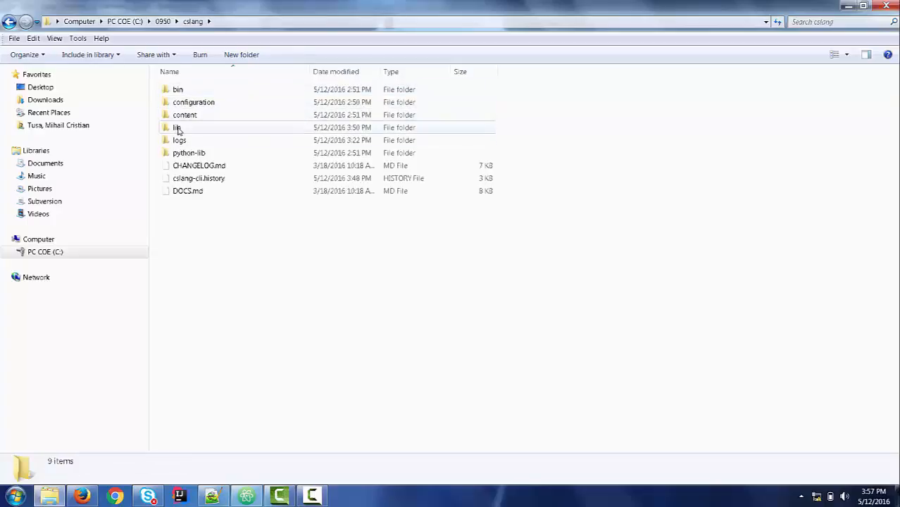
double_click(176, 127)
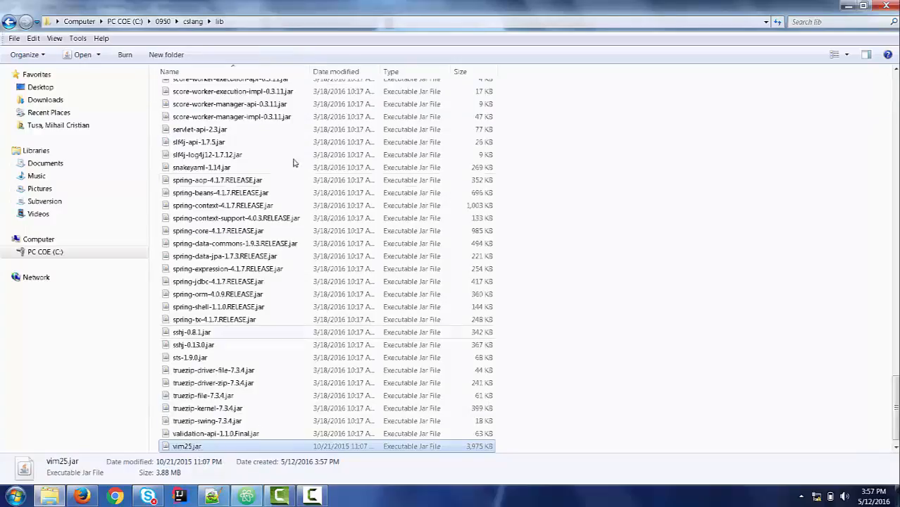
Show command.txt in Notepad++, highlighting the flow path and the sensitive_data inputs path.
left_click(192, 21)
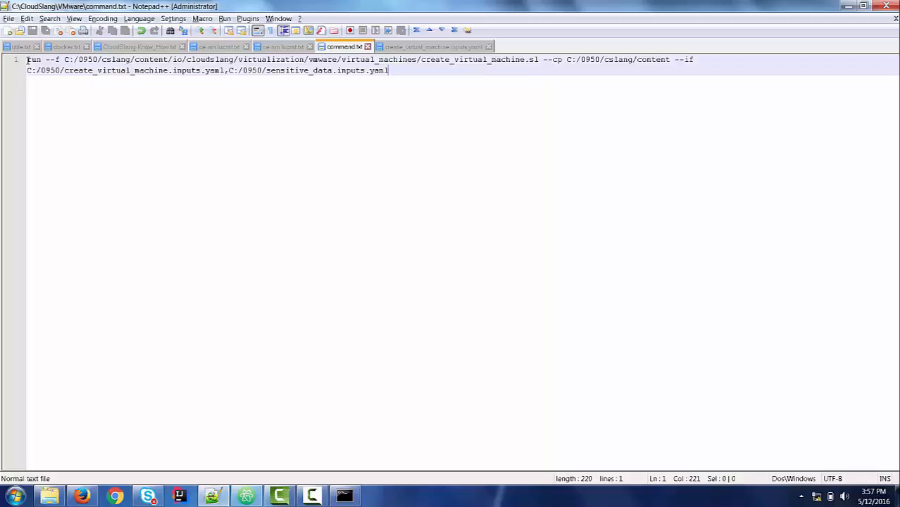
double_click(34, 59)
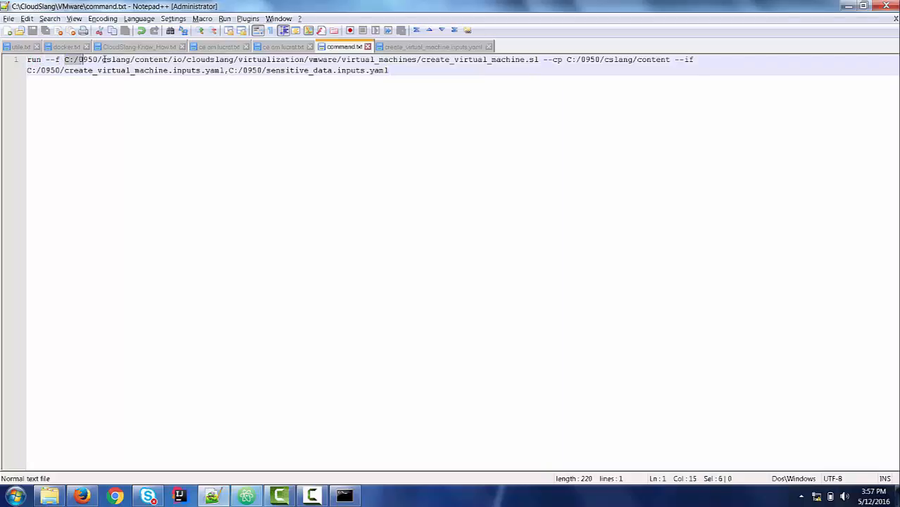
left_click_drag(80, 59, 341, 60)
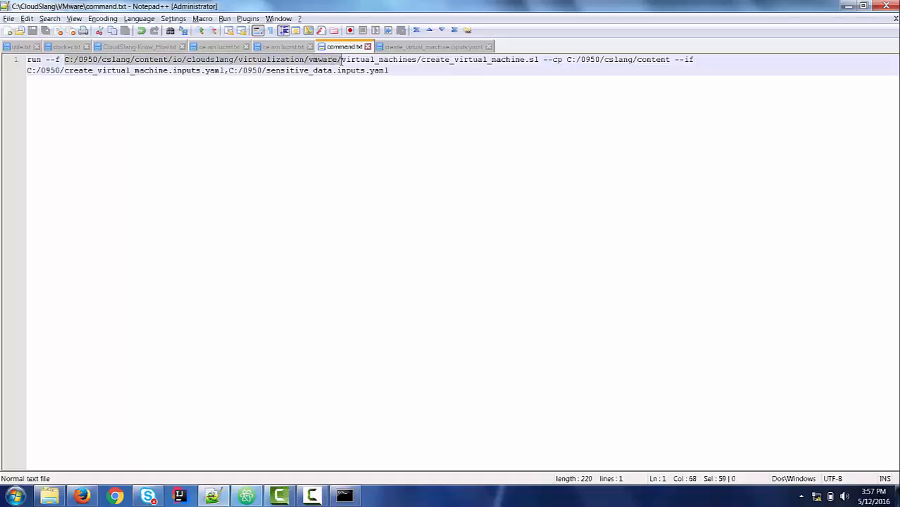
double_click(473, 59)
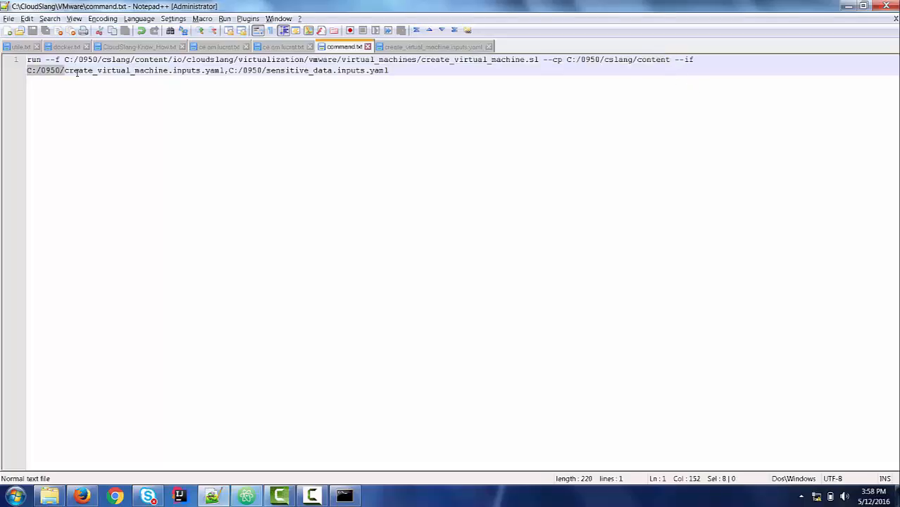
left_click(64, 70)
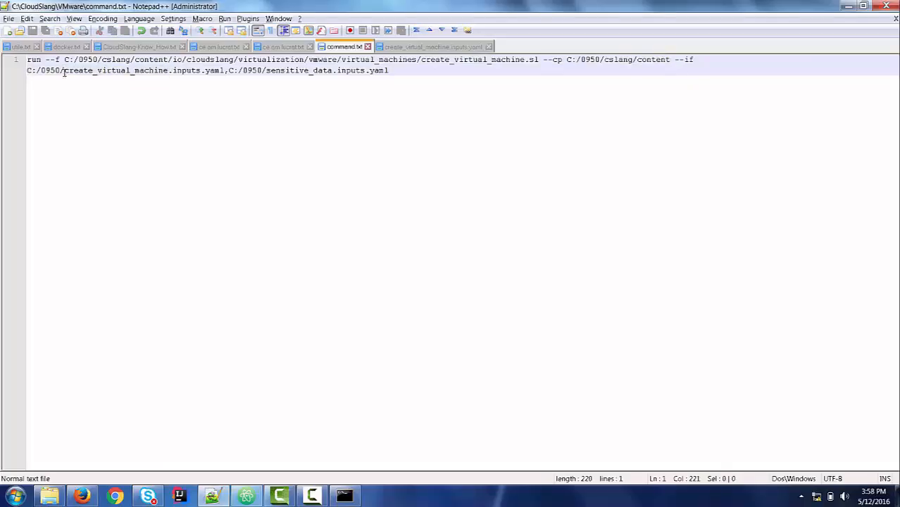
double_click(115, 71)
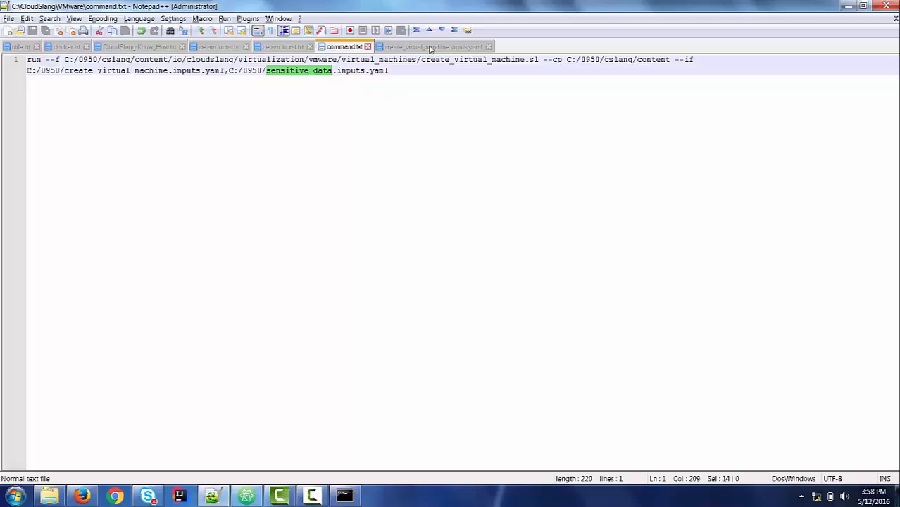
In create_virtual_machine.inputs.yaml, change virtual_machine_name from DemoVM to DemoVM1.
left_click(430, 47)
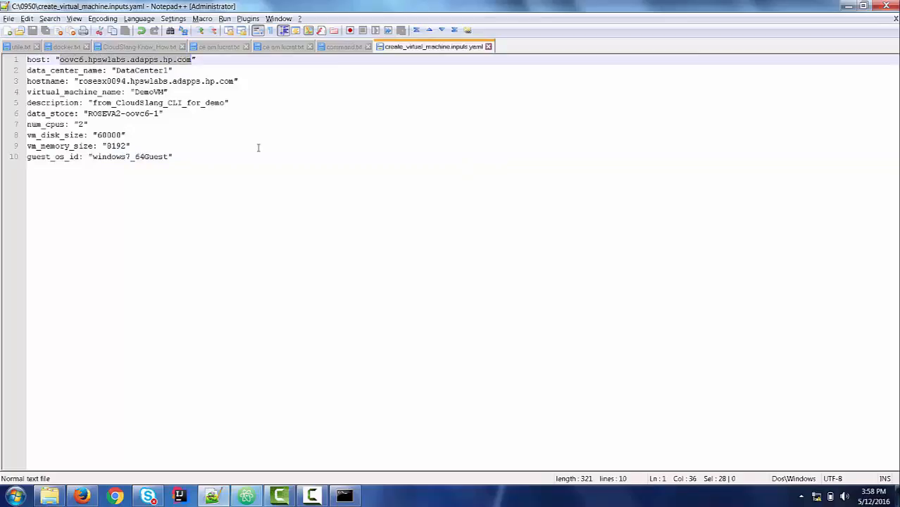
double_click(141, 70)
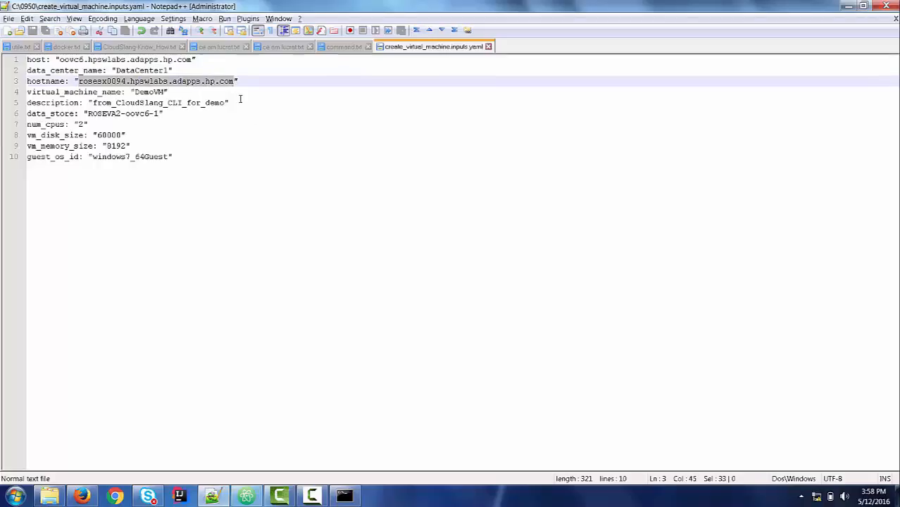
mouse_move(247, 124)
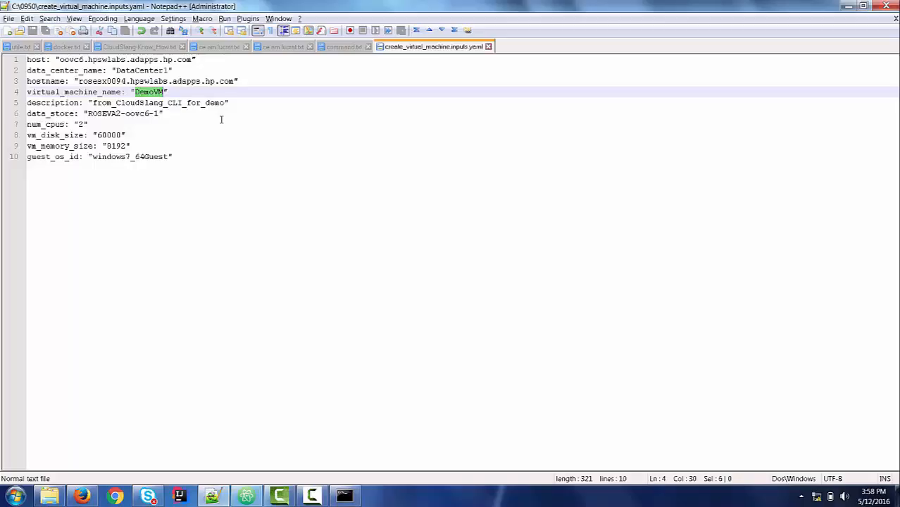
left_click(218, 101)
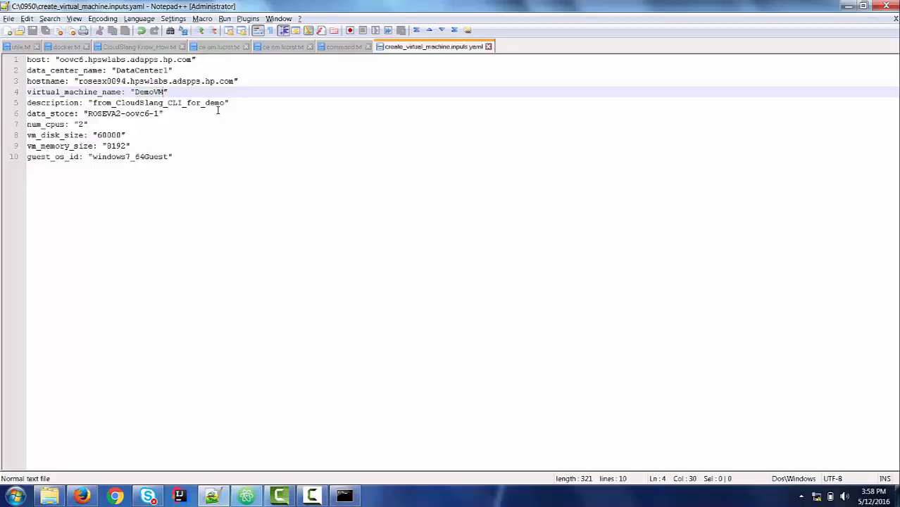
type("1")
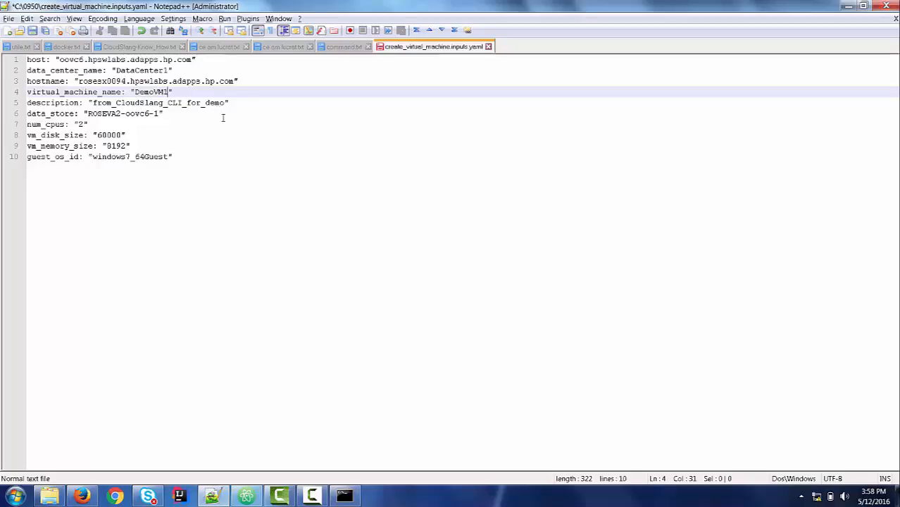
left_click(96, 101)
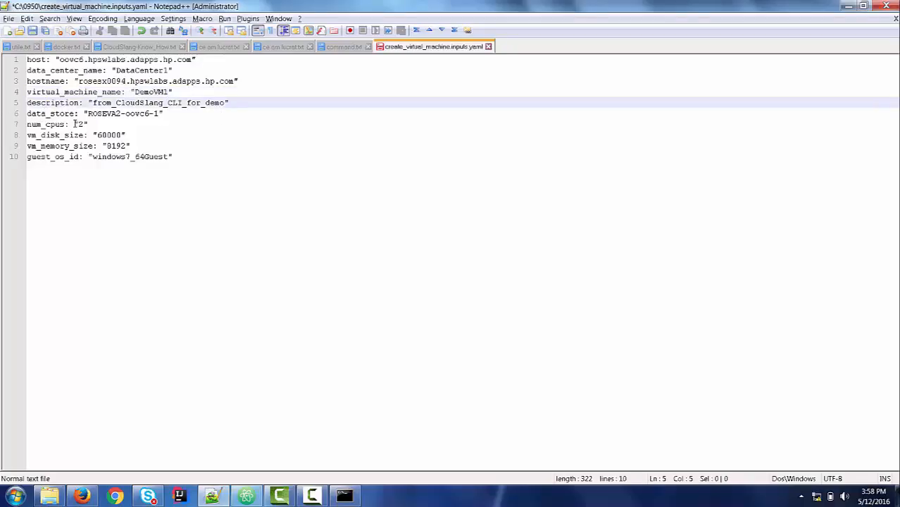
Review the data store, ESX host name and guest OS id values, then move to the browser.
double_click(51, 113)
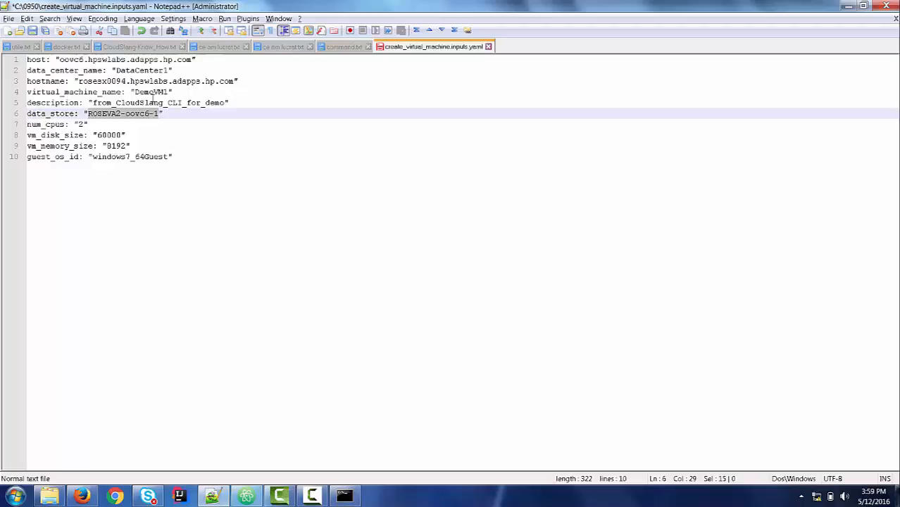
left_click(79, 124)
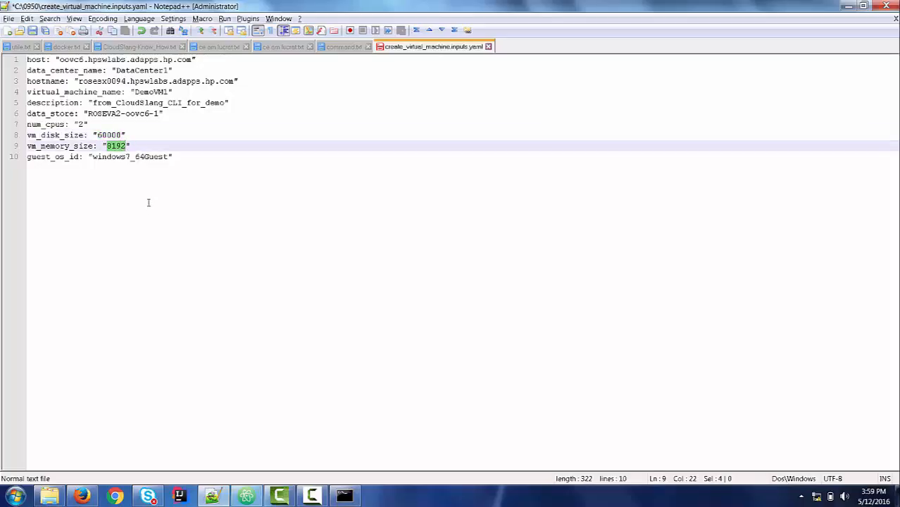
double_click(52, 157)
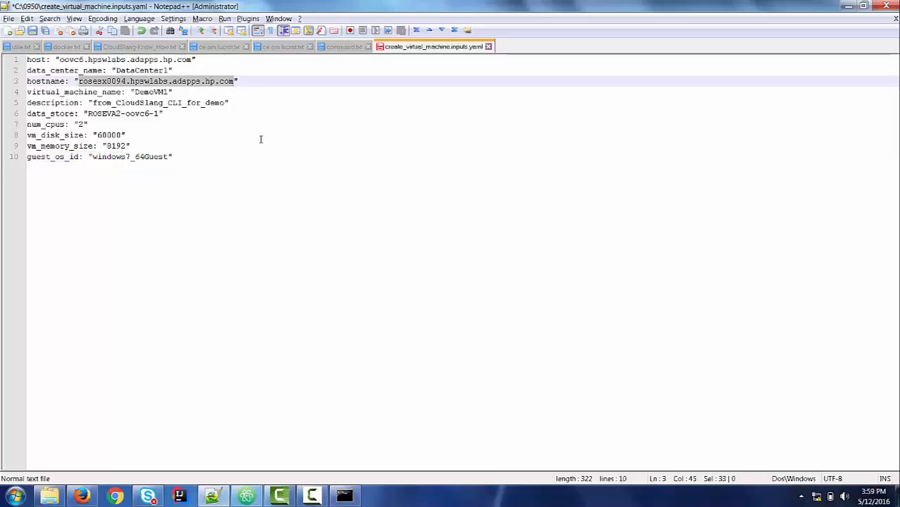
double_click(129, 157)
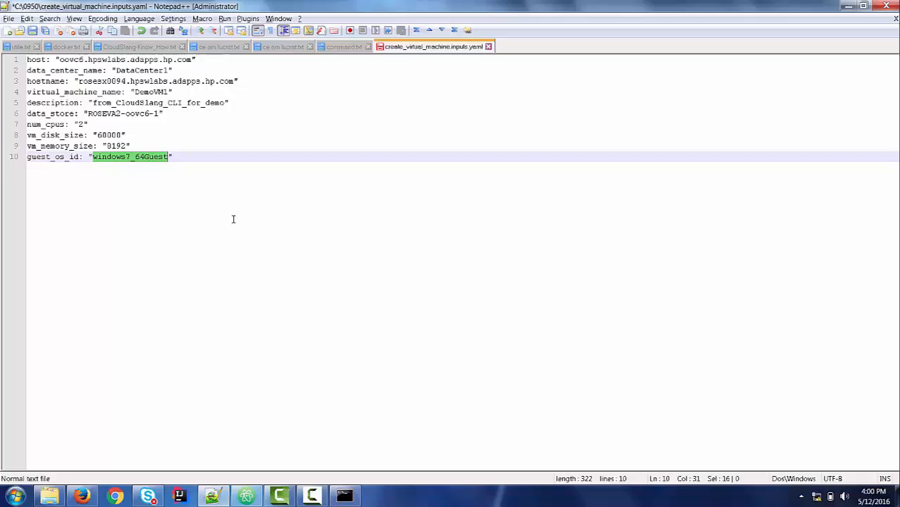
left_click(343, 47)
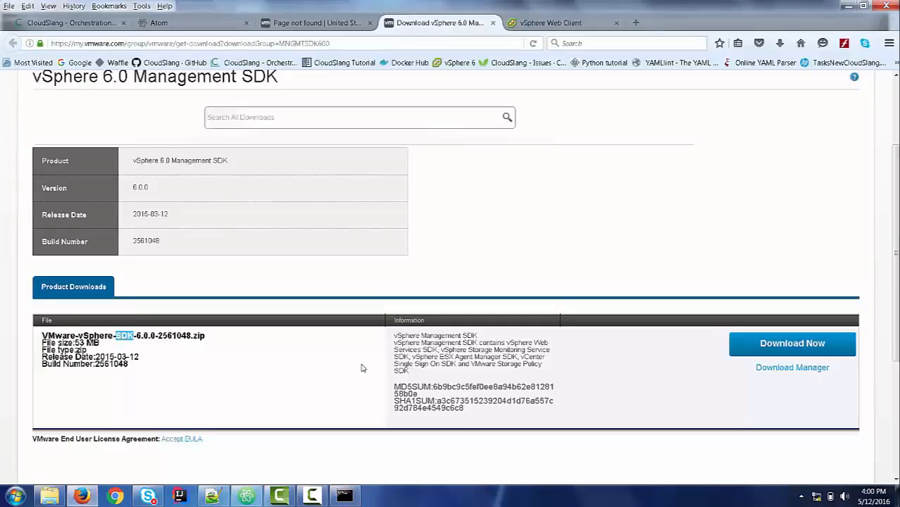
Show the vSphere Tasks console with the completed Create virtual machine task.
left_click(551, 22)
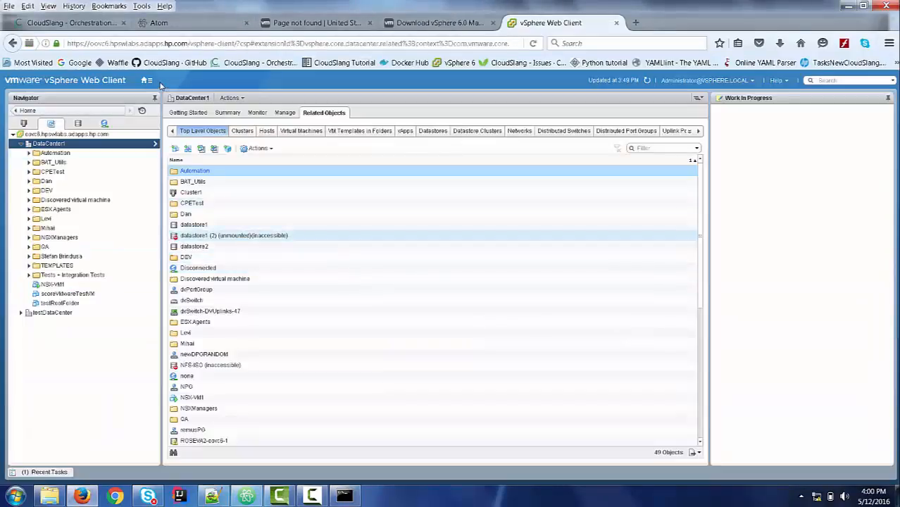
left_click(147, 79)
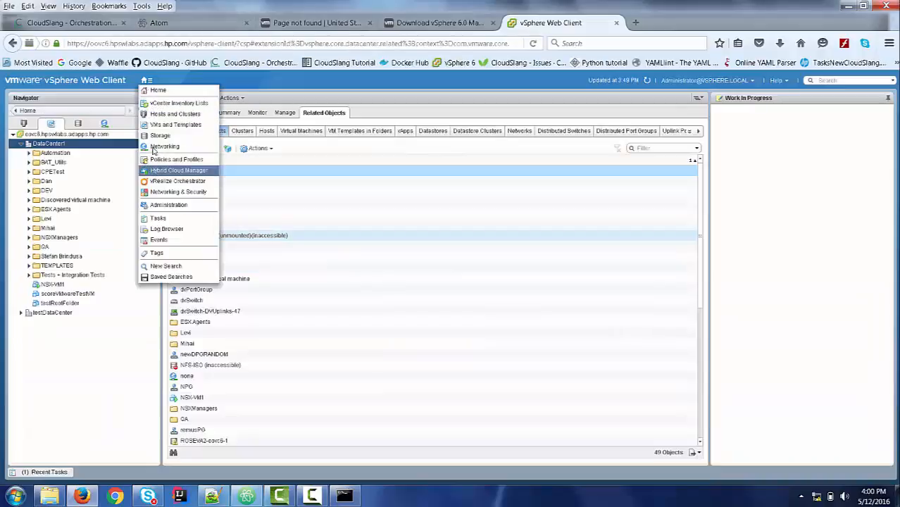
left_click(158, 217)
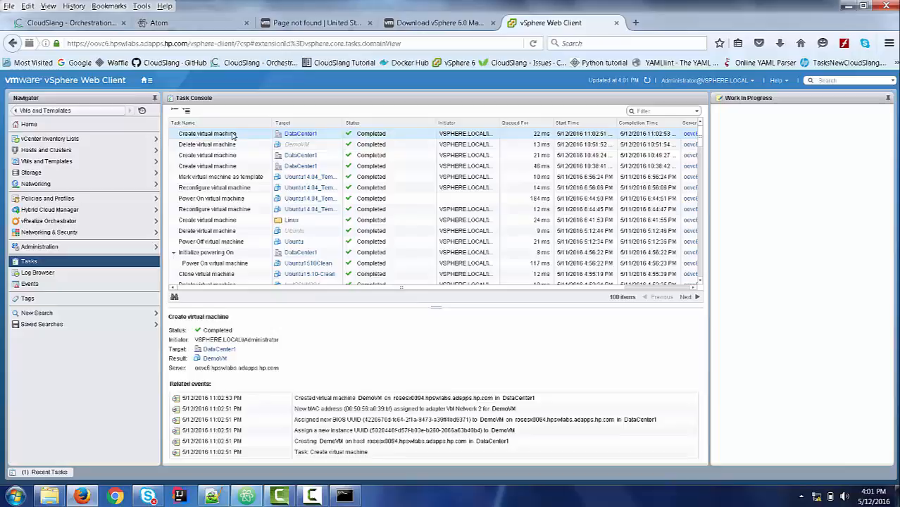
left_click(147, 79)
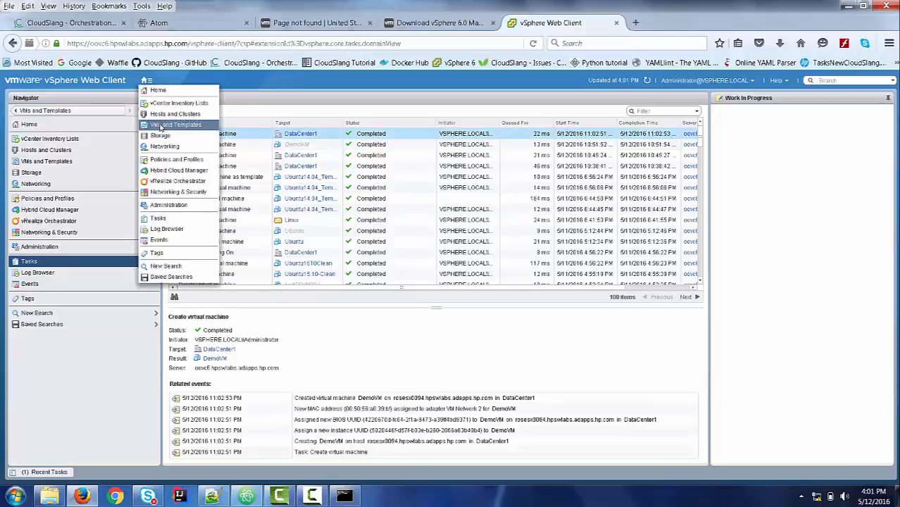
From VMs and Templates, view DemoVM1's Summary with CPU and memory (2 CPUs, 8192 MB) expanded.
left_click(175, 124)
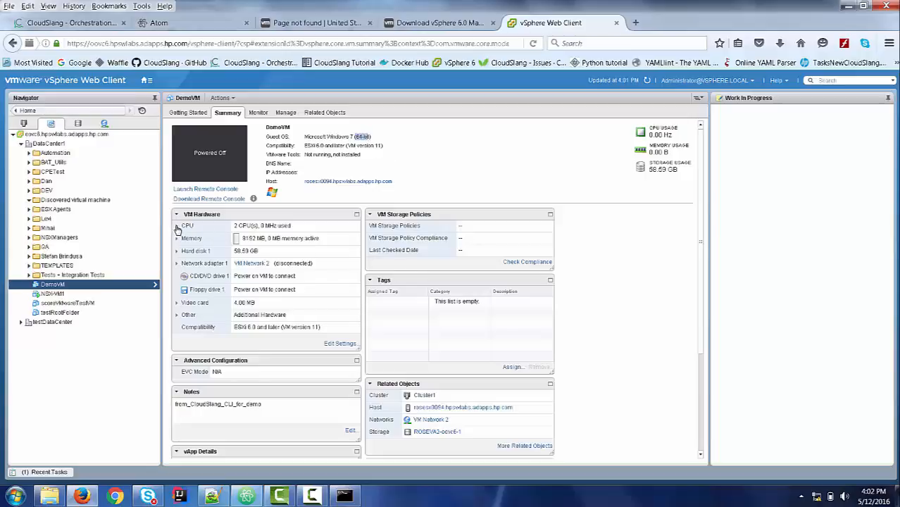
left_click(177, 225)
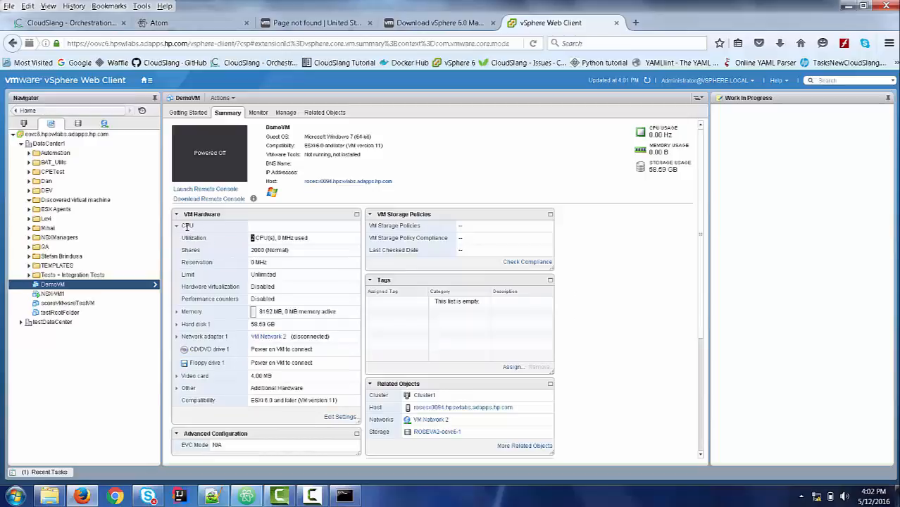
mouse_move(246, 333)
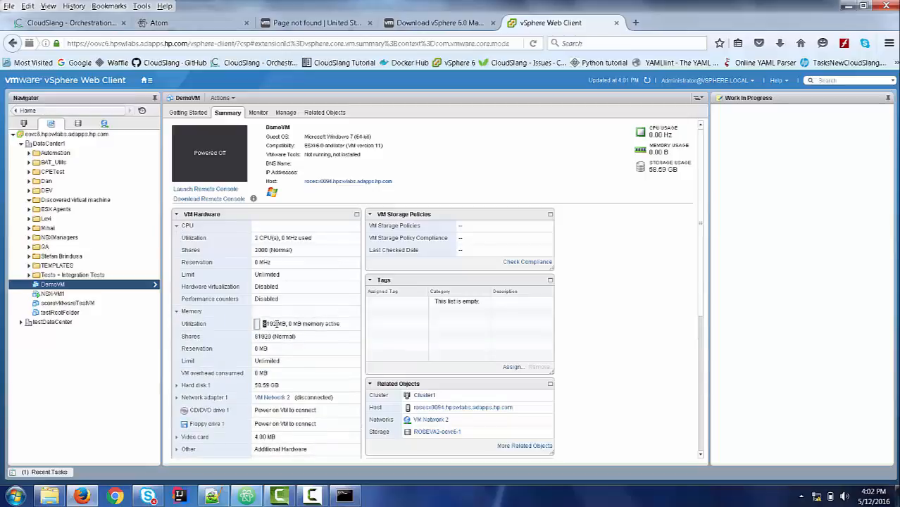
scroll("down", 3)
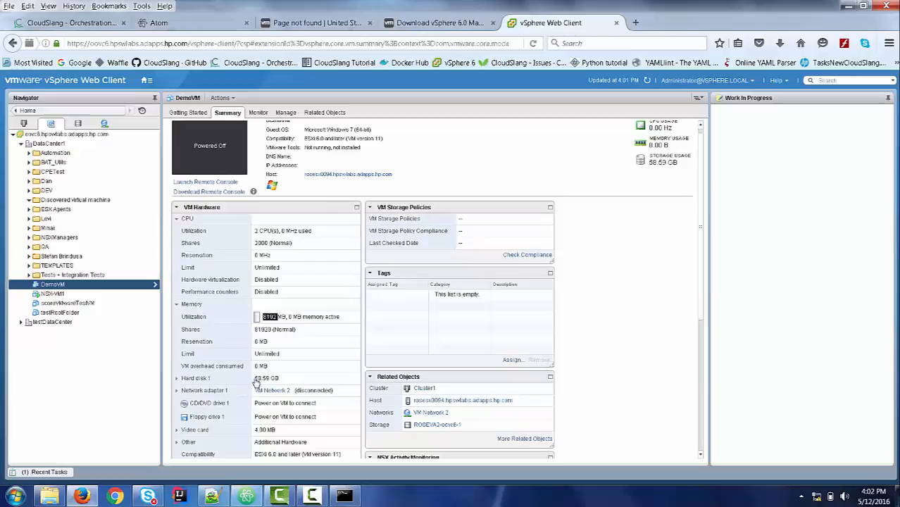
mouse_move(282, 383)
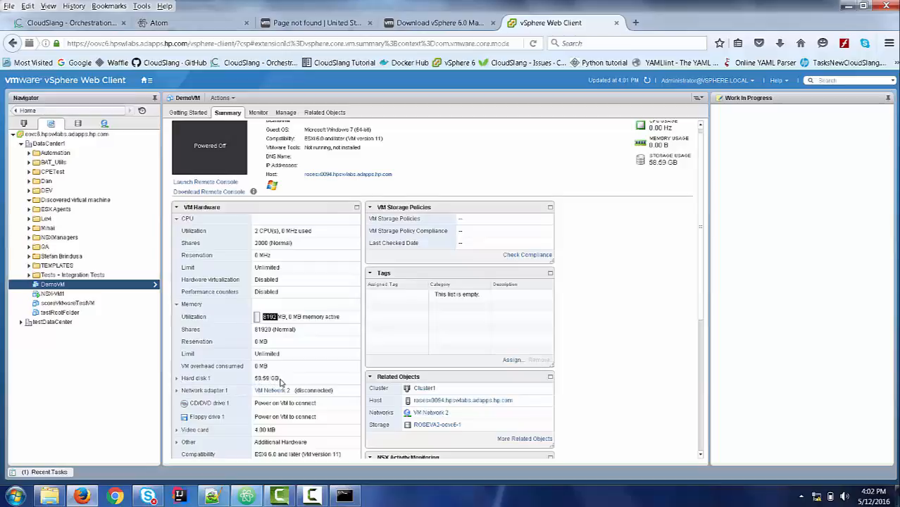
mouse_move(351, 359)
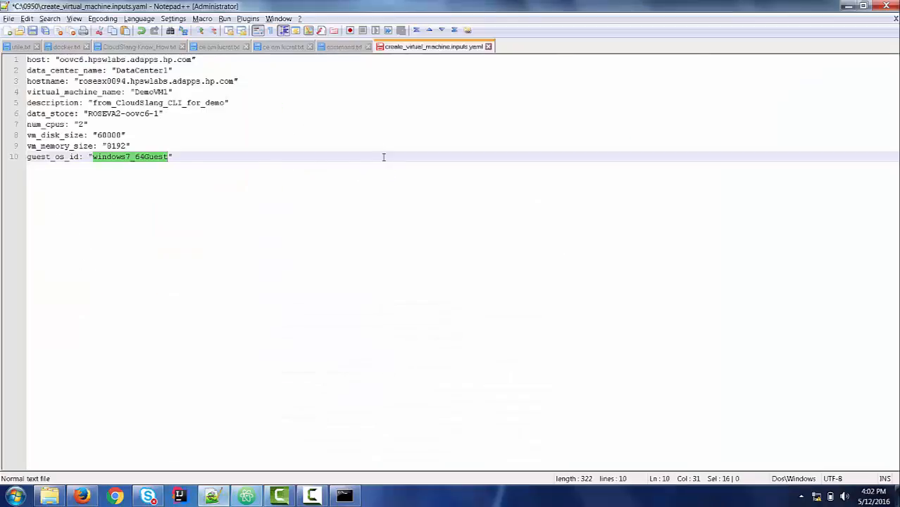
left_click(130, 145)
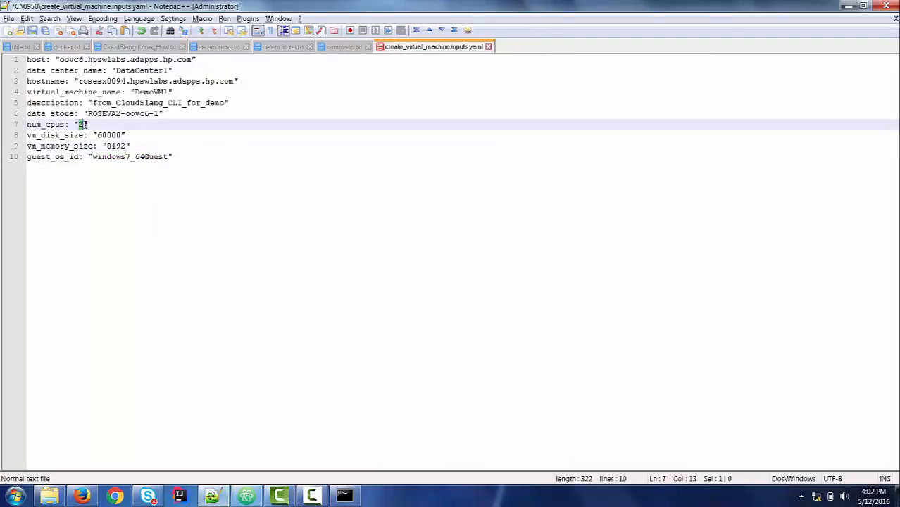
double_click(110, 135)
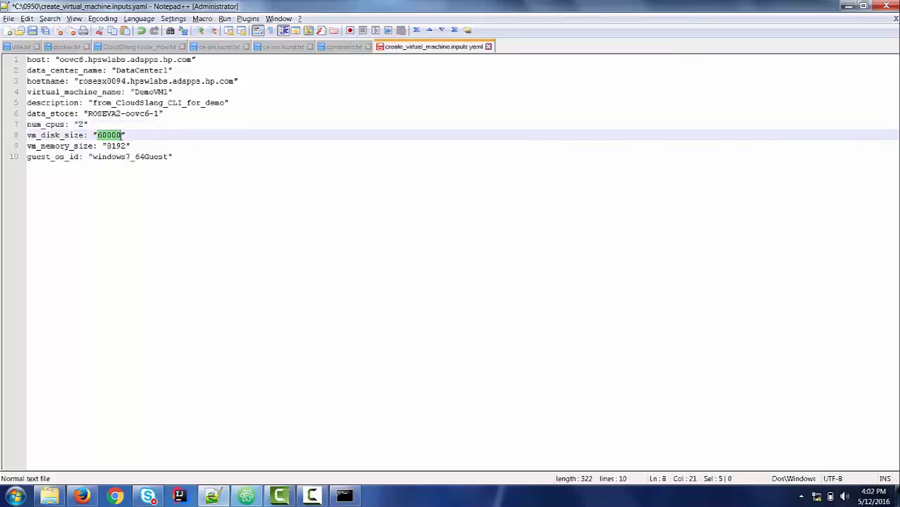
mouse_move(153, 175)
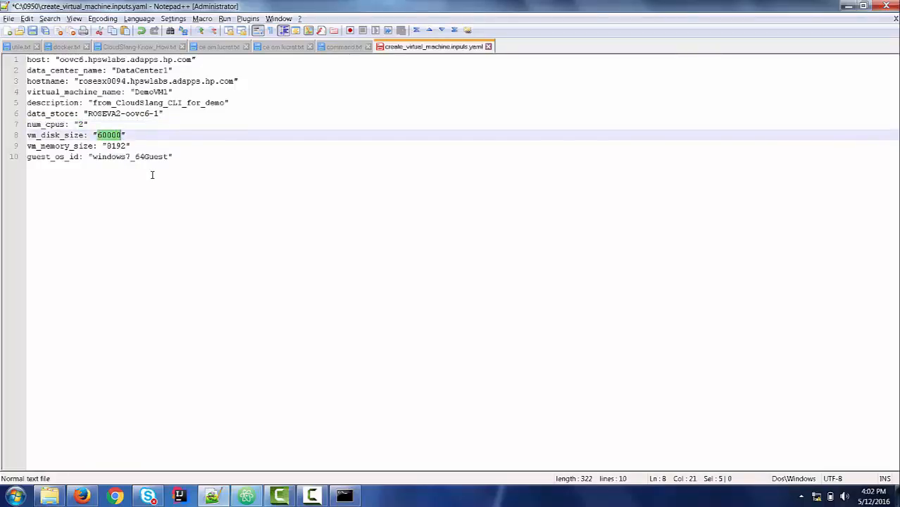
left_click(107, 145)
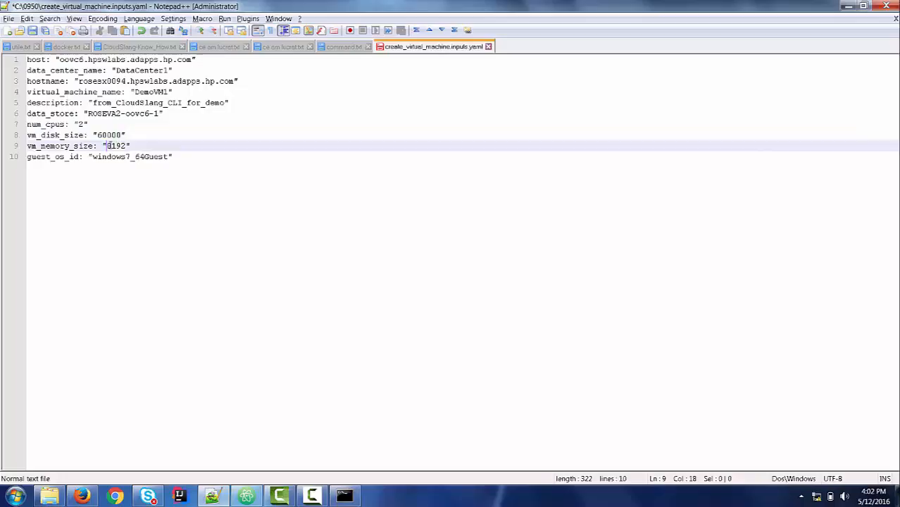
double_click(115, 145)
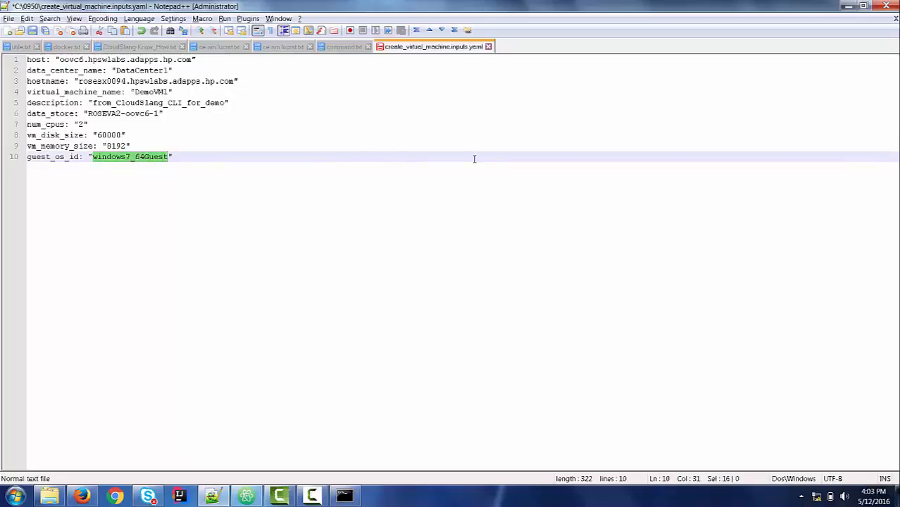
mouse_move(182, 479)
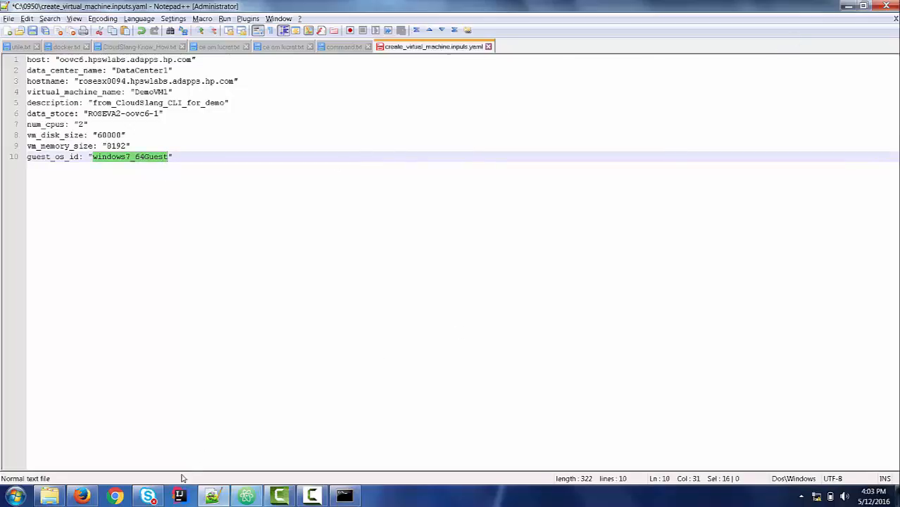